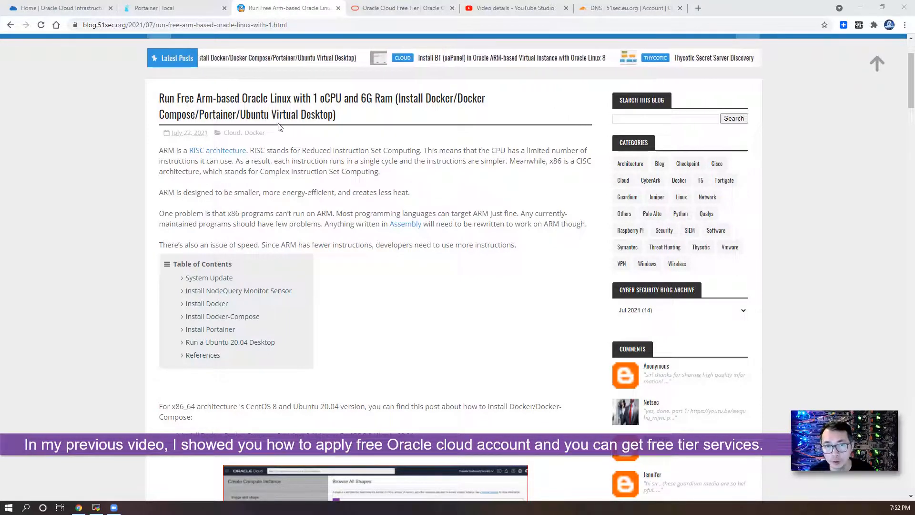
View the Always Free services on Oracle Cloud Free Tier, highlighting the two AMD Compute VMs allowance.
left_click(401, 8)
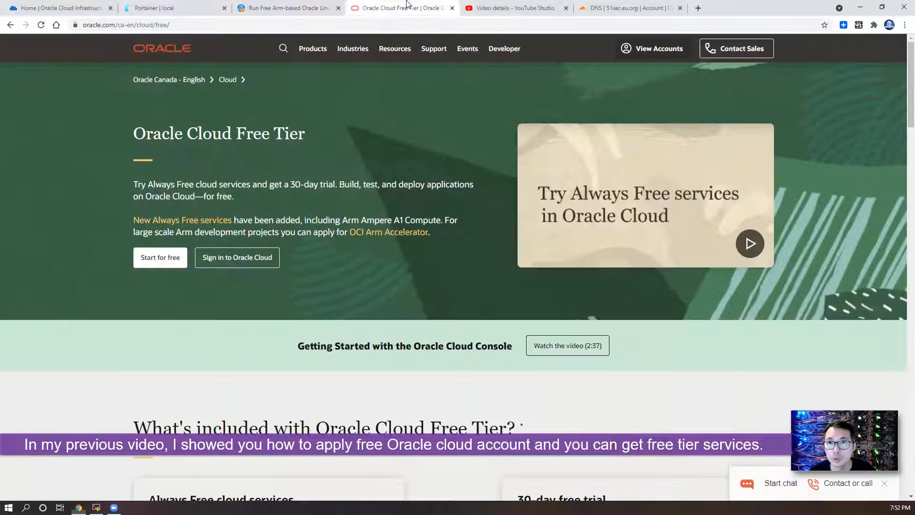
scroll("down", 3)
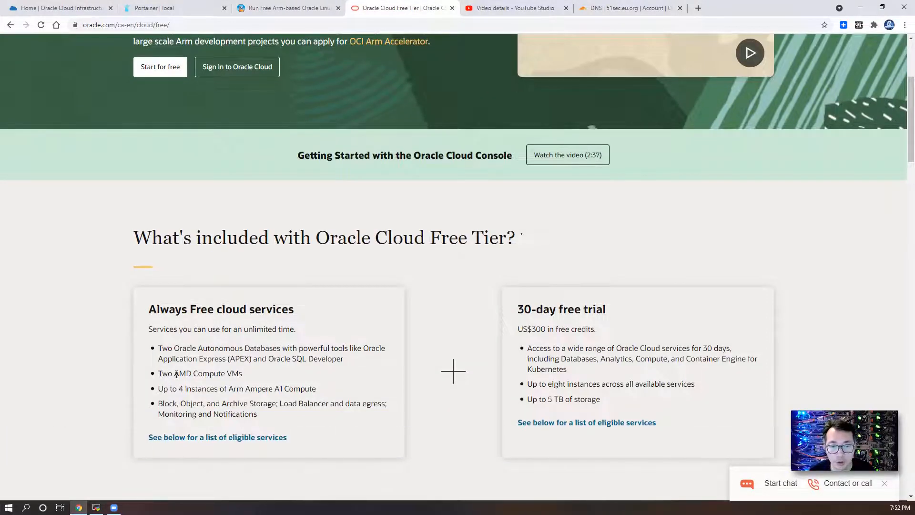
double_click(207, 373)
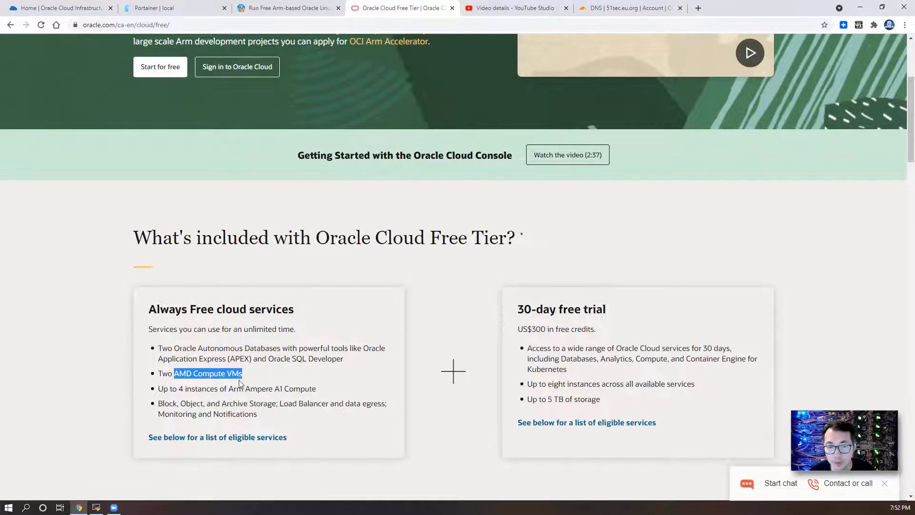
mouse_move(181, 391)
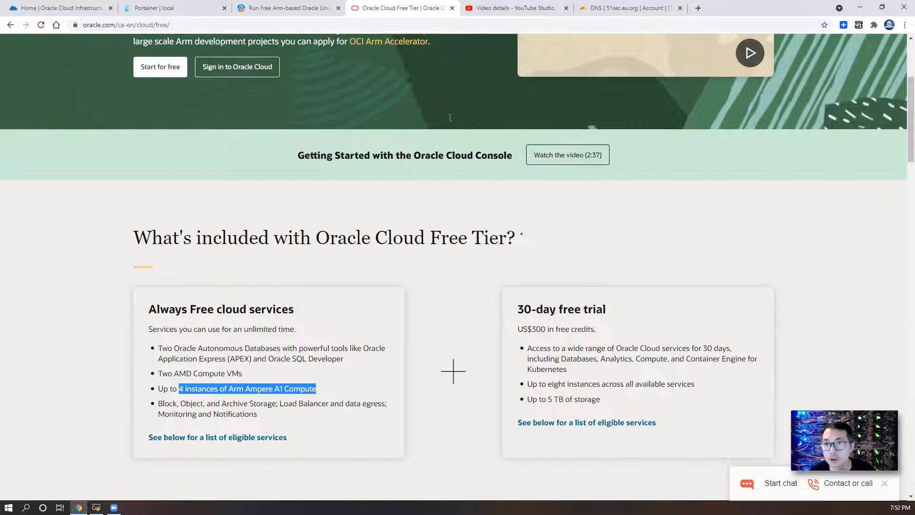
Review the earlier Oracle ARM video's title and description, highlighting free ARM compute and Ubuntu Desktop.
left_click(515, 7)
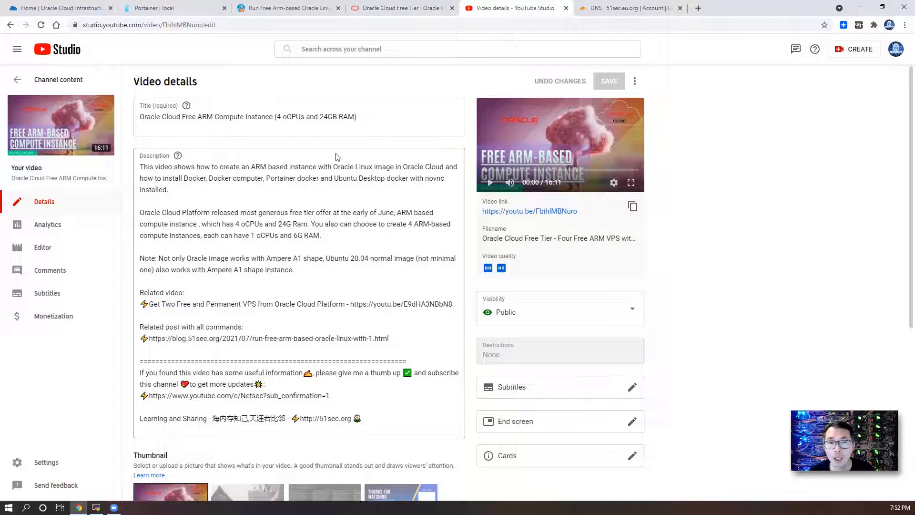
mouse_move(294, 132)
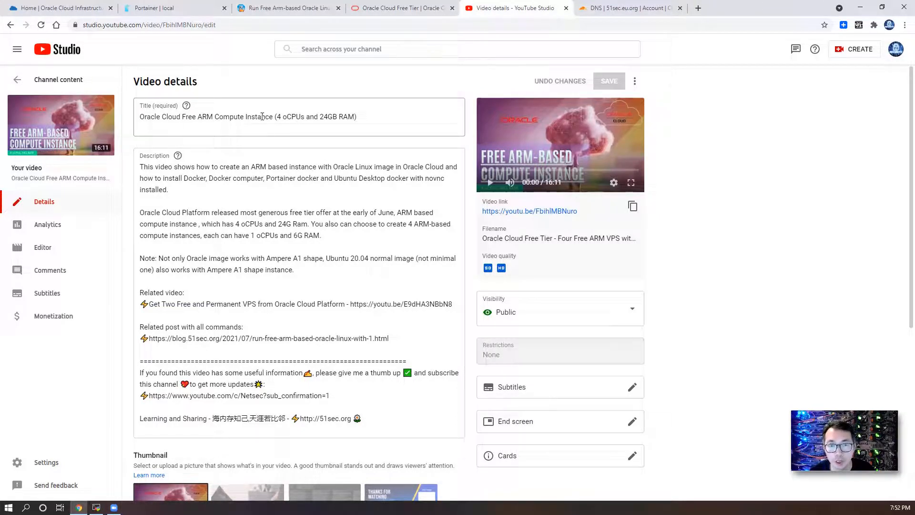
double_click(207, 117)
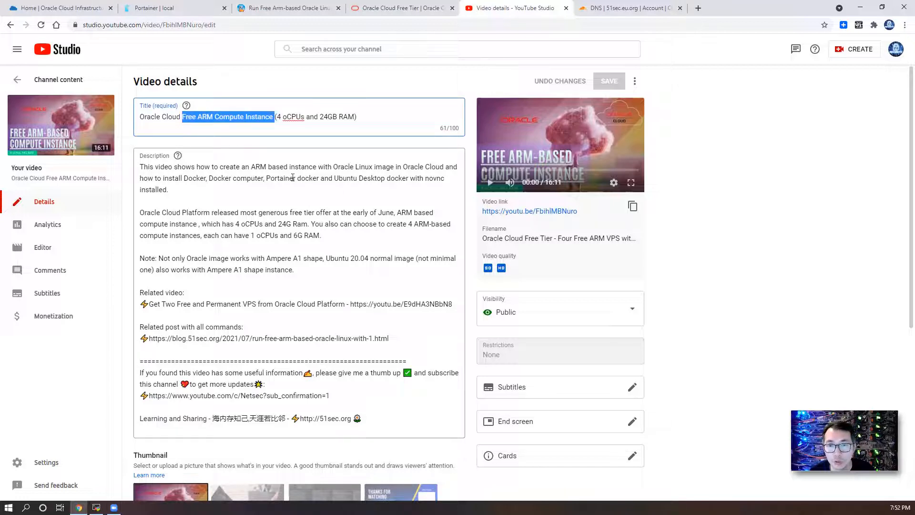
double_click(355, 178)
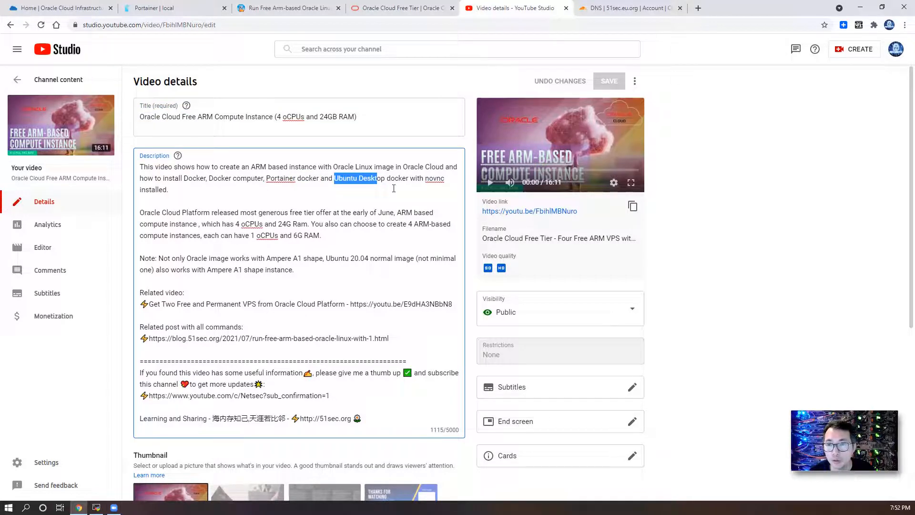
mouse_move(292, 183)
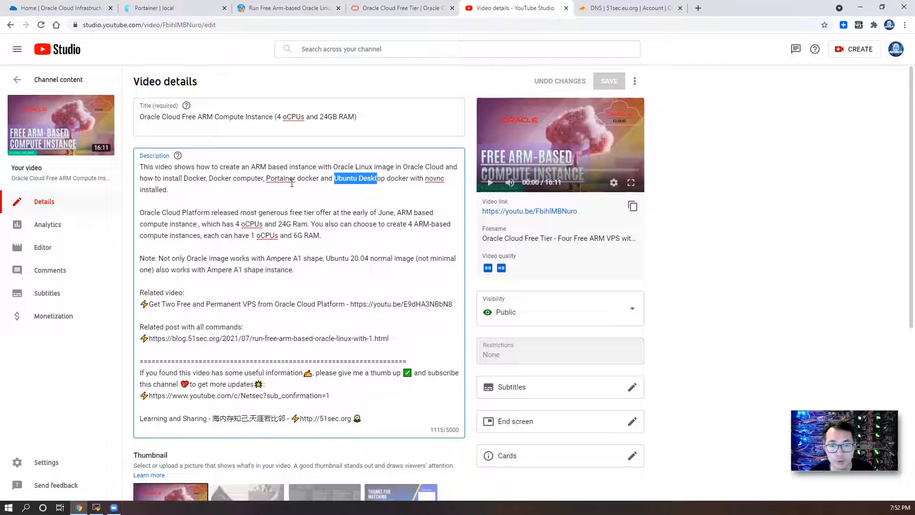
Return to the Arm Oracle Linux blog post and bring its table of contents into view.
left_click(286, 8)
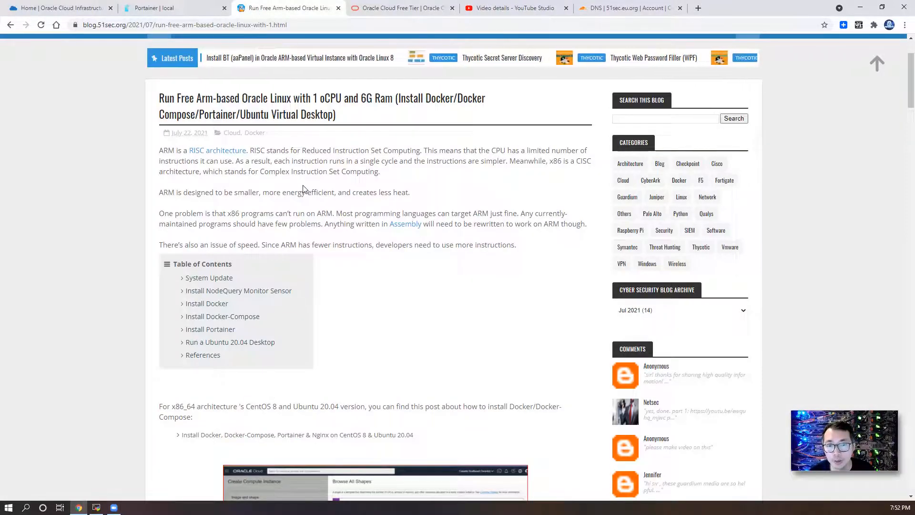
scroll("down", 3)
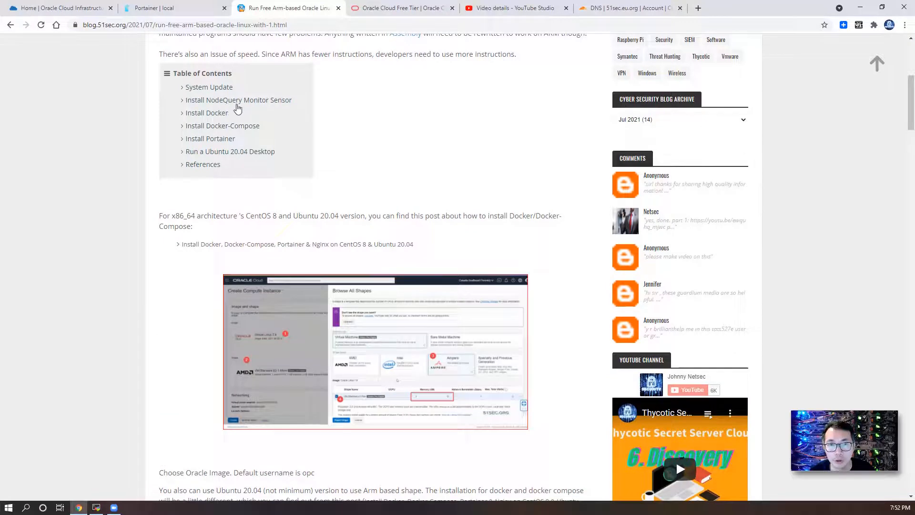
mouse_move(221, 114)
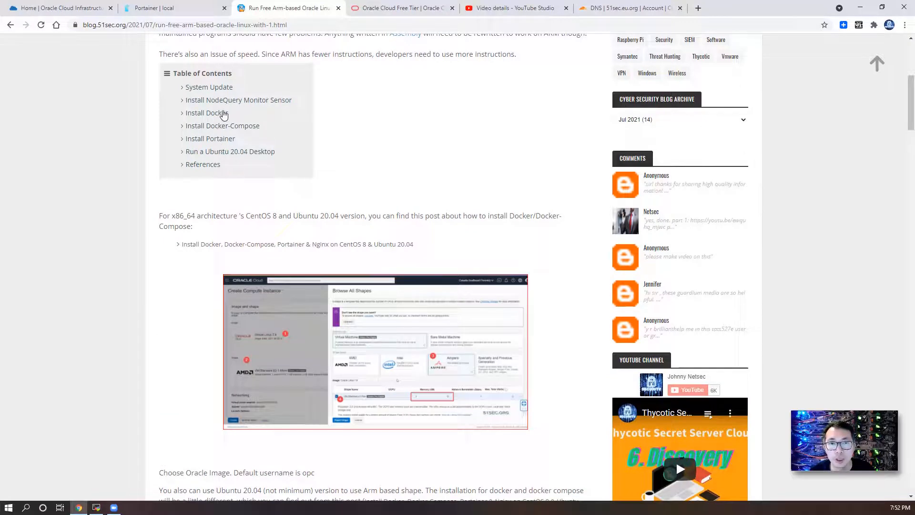
mouse_move(221, 174)
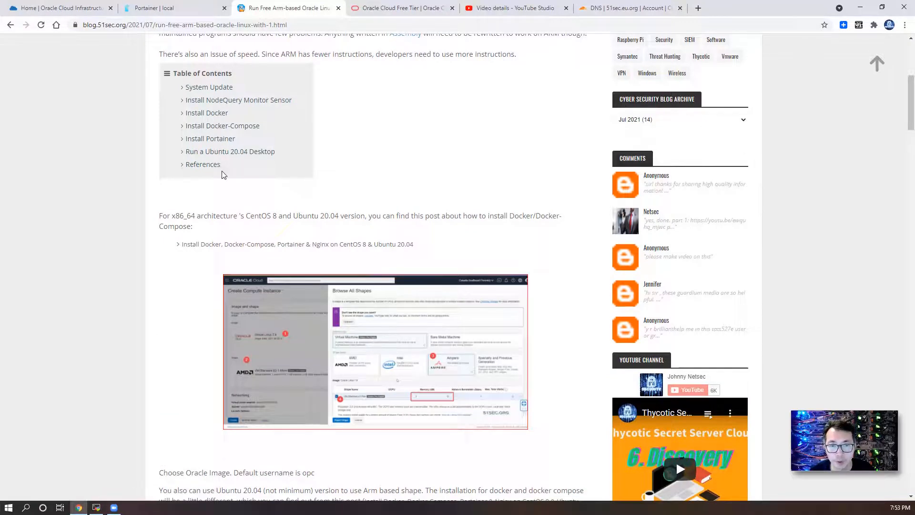
Show Portainer's container list with ubuntu-novnc, myNginx and portainer.
left_click(169, 7)
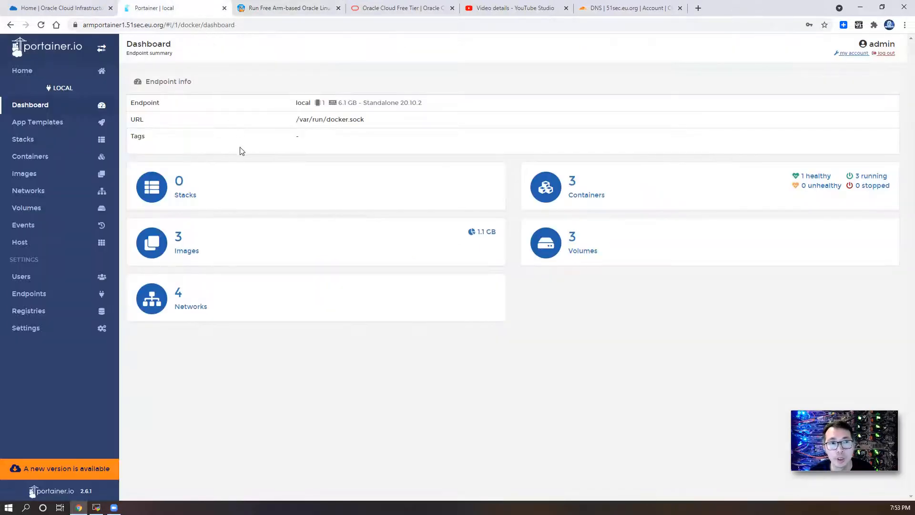
mouse_move(516, 174)
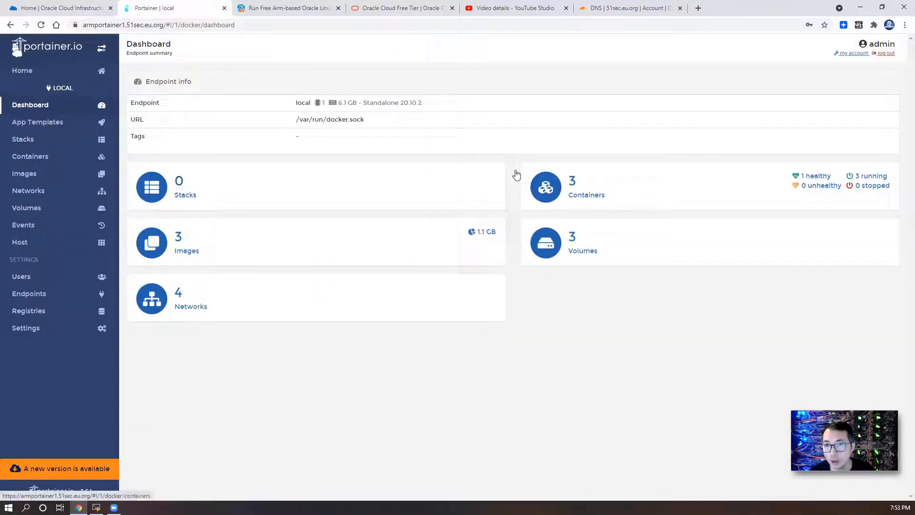
left_click(29, 156)
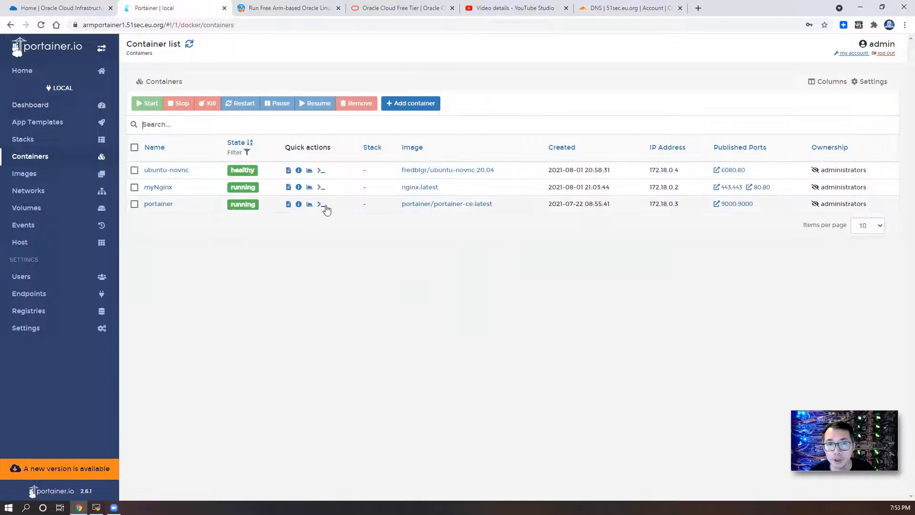
mouse_move(177, 192)
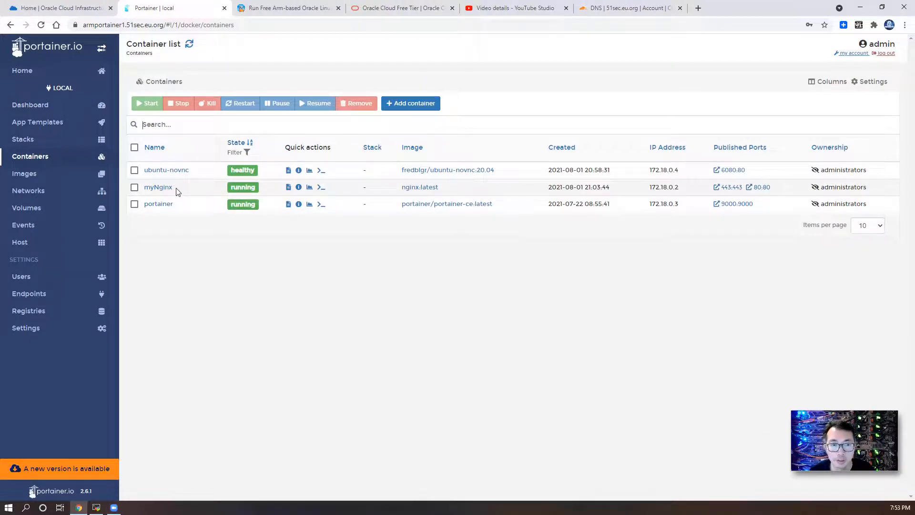
mouse_move(192, 175)
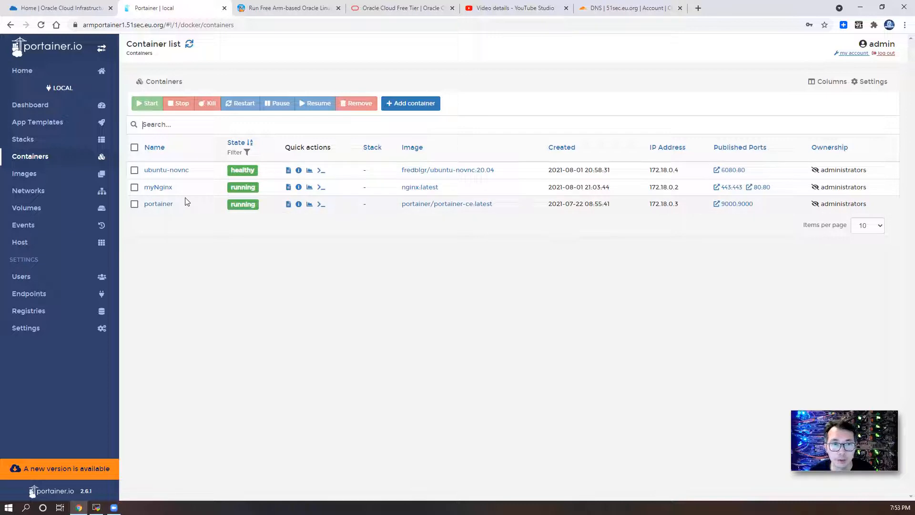
mouse_move(210, 201)
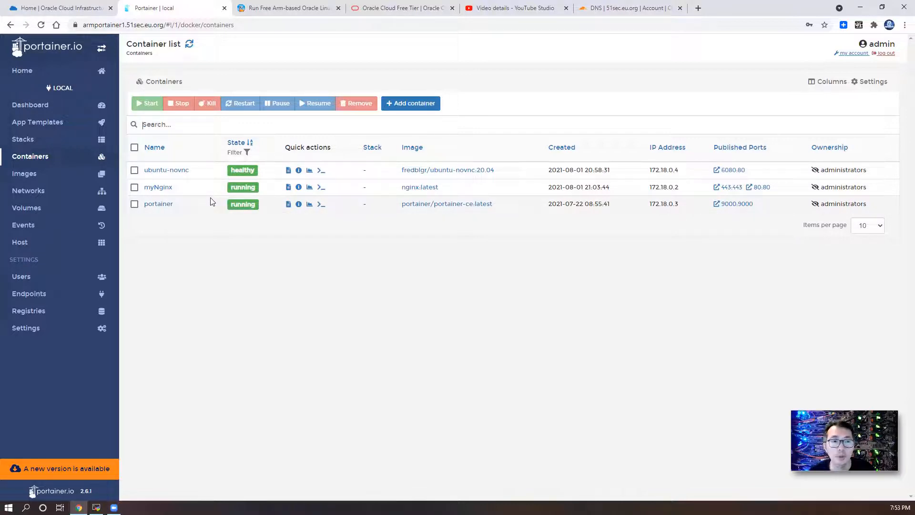
Choose the Wordpress stack template from Portainer's App Templates list.
left_click(38, 122)
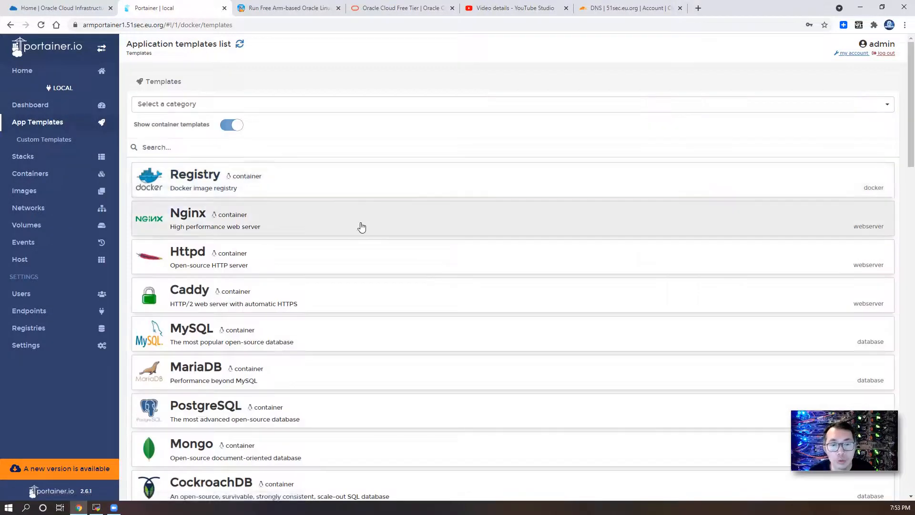
scroll("down", 3)
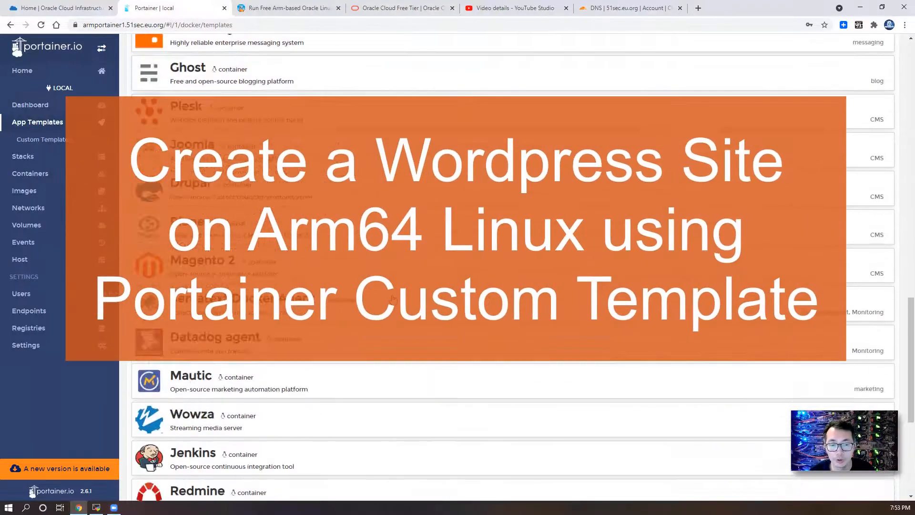
scroll("down", 3)
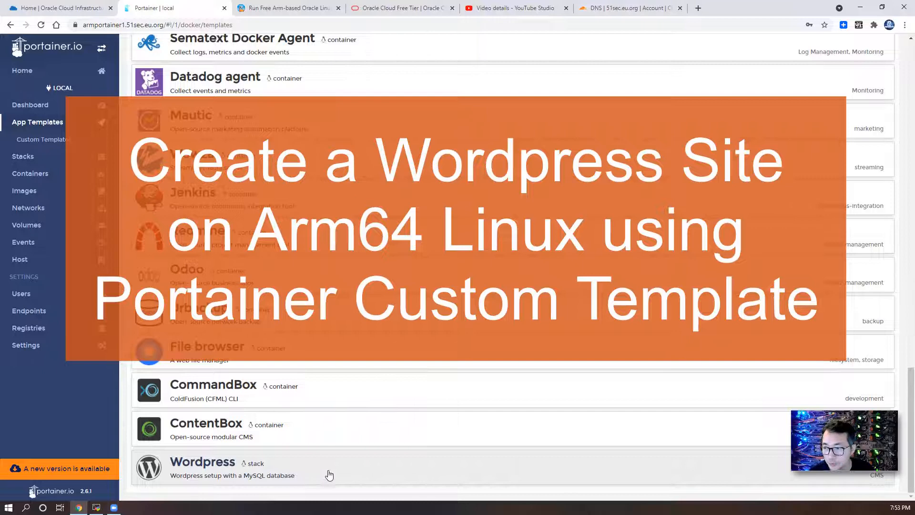
mouse_move(351, 475)
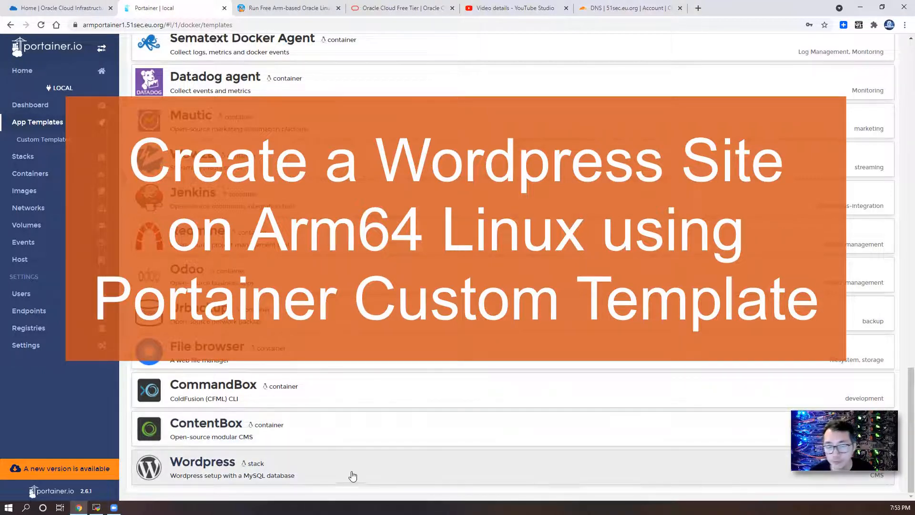
left_click(201, 461)
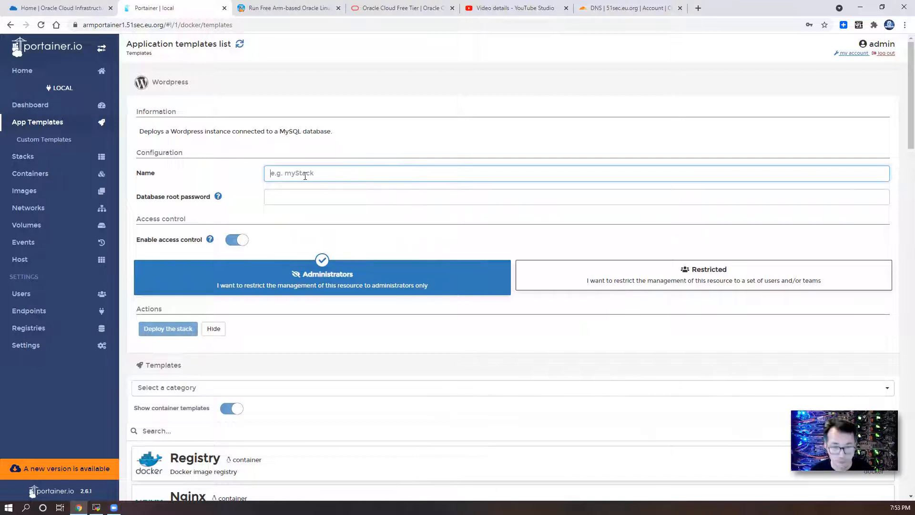
type("mywp1")
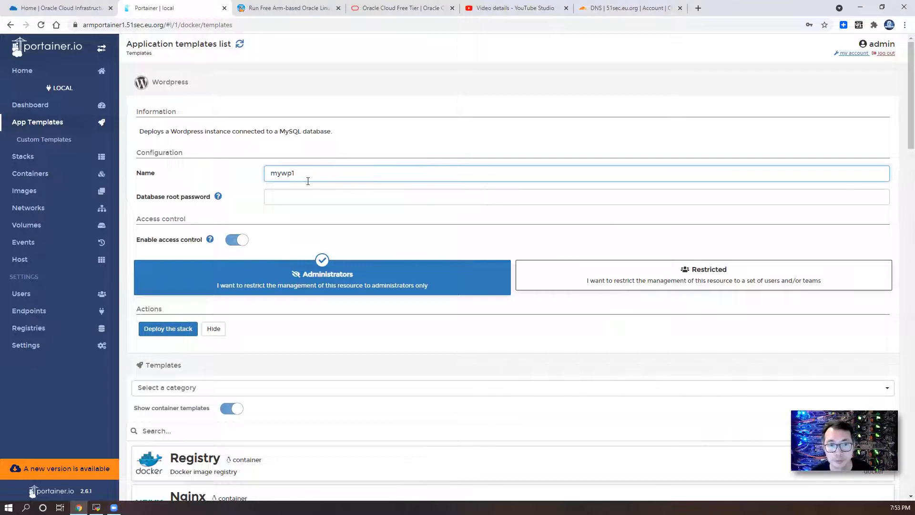
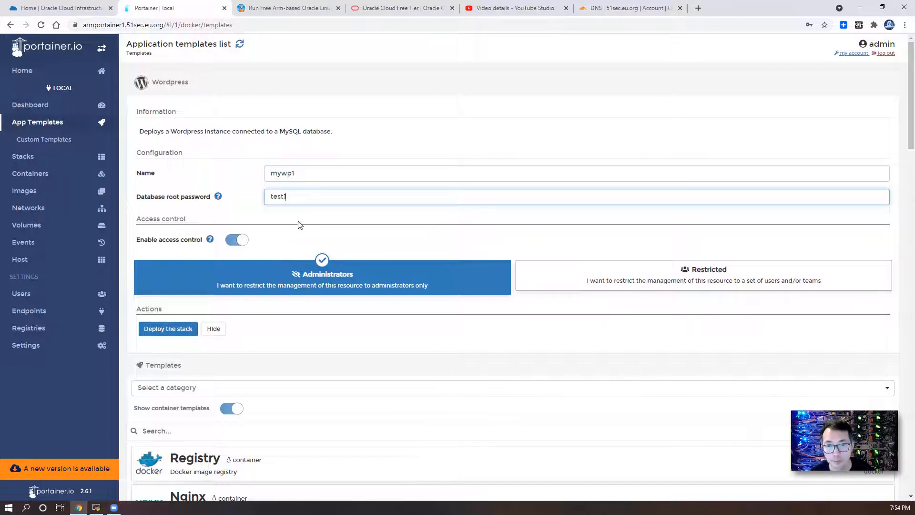
left_click(167, 327)
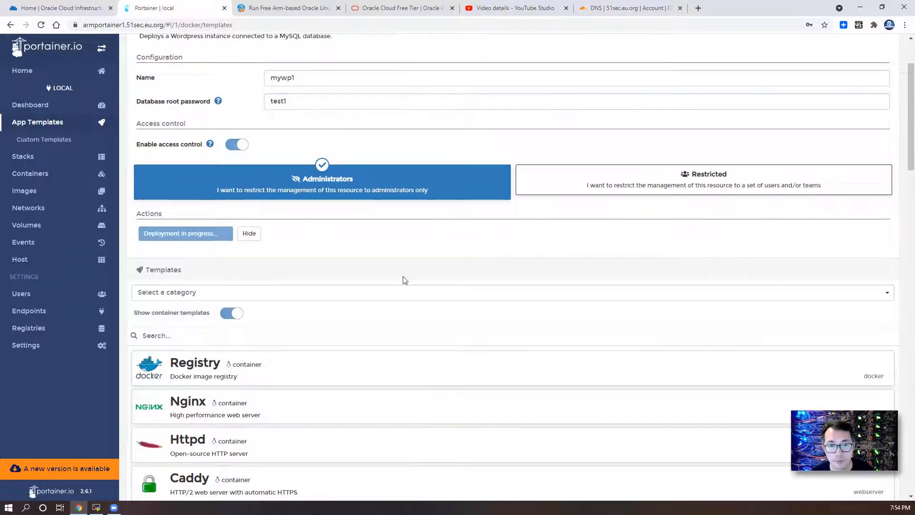
mouse_move(462, 144)
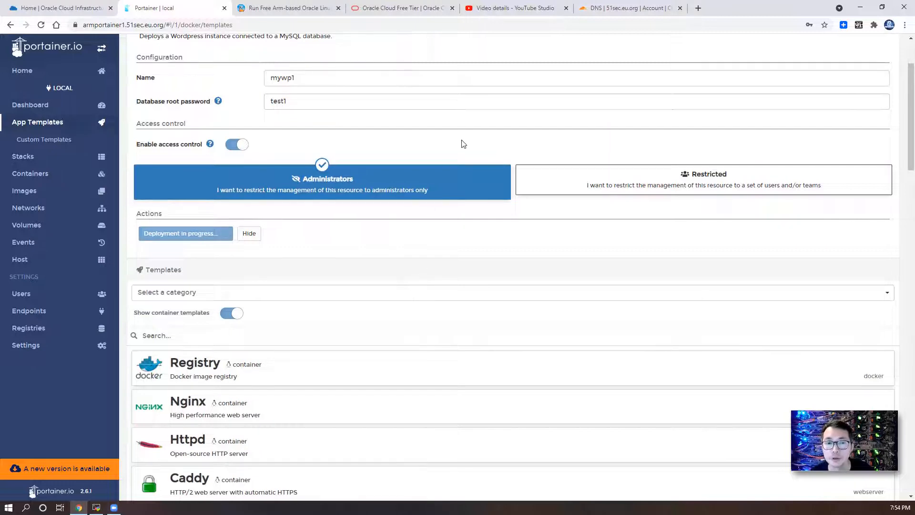
mouse_move(149, 245)
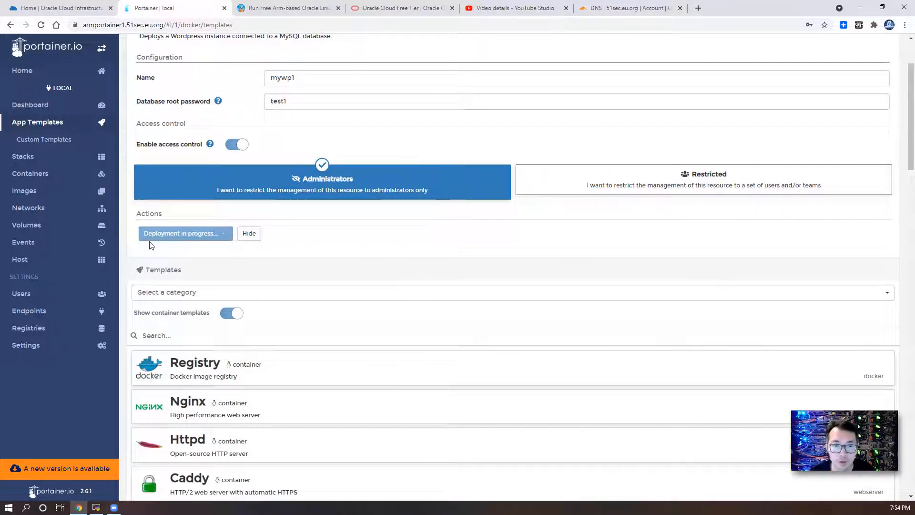
mouse_move(213, 239)
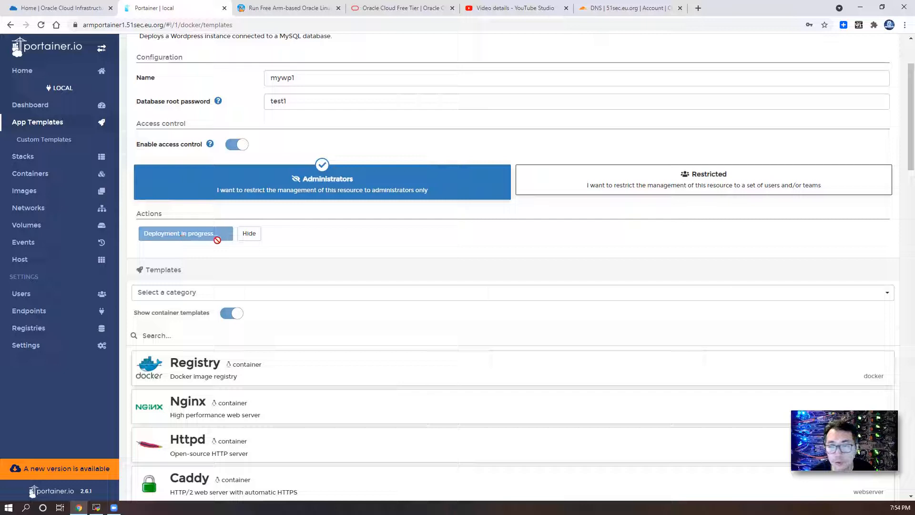
scroll("up", 3)
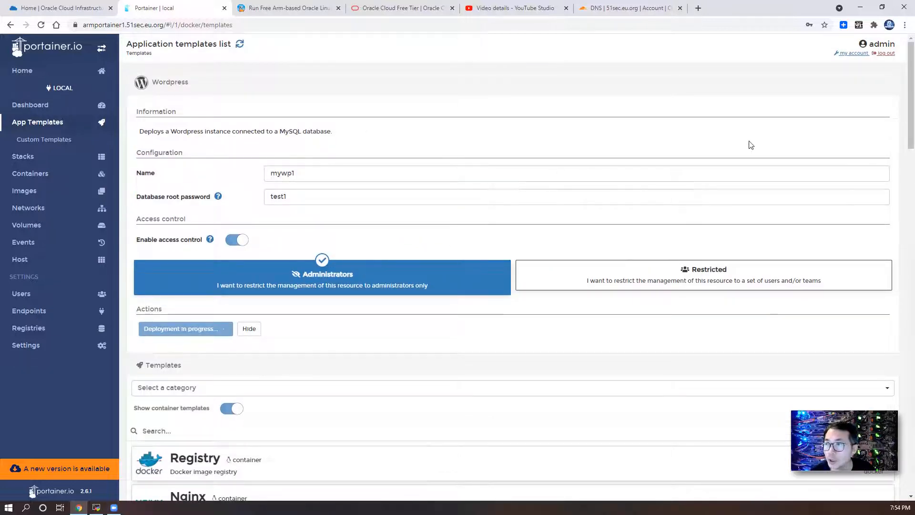
mouse_move(719, 131)
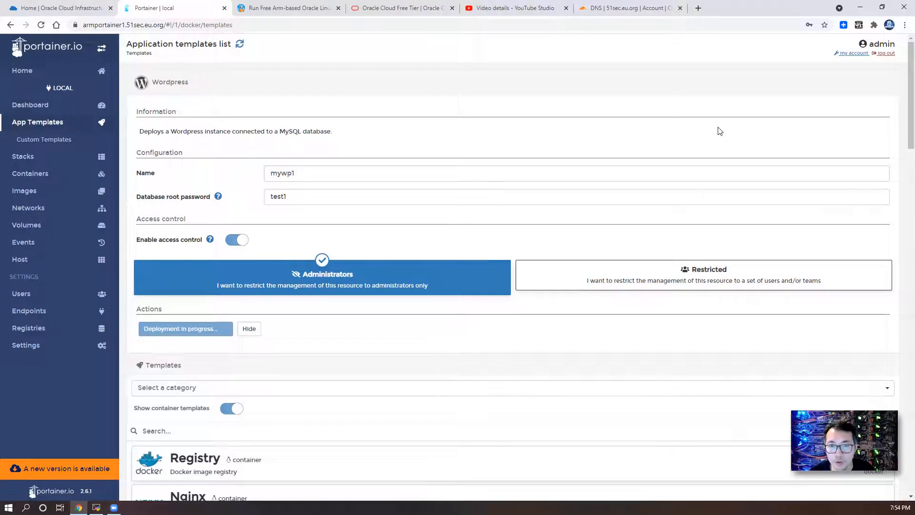
mouse_move(660, 123)
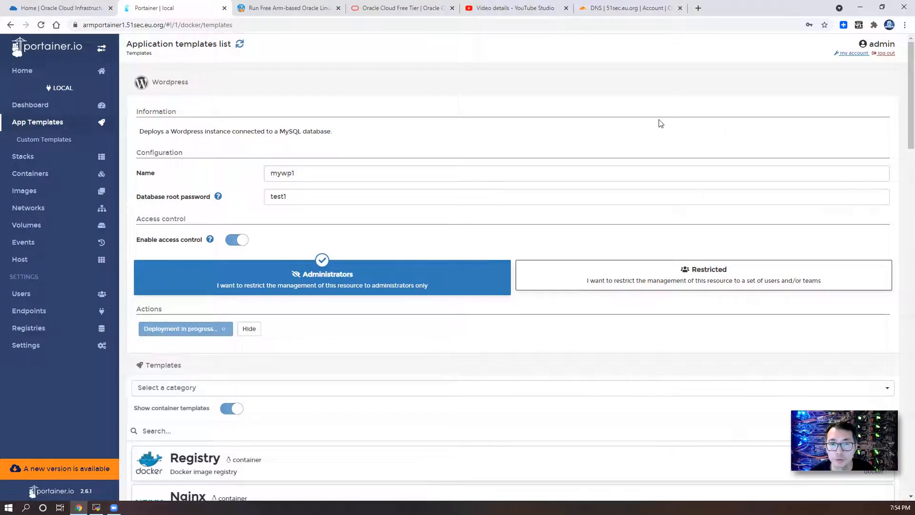
mouse_move(652, 128)
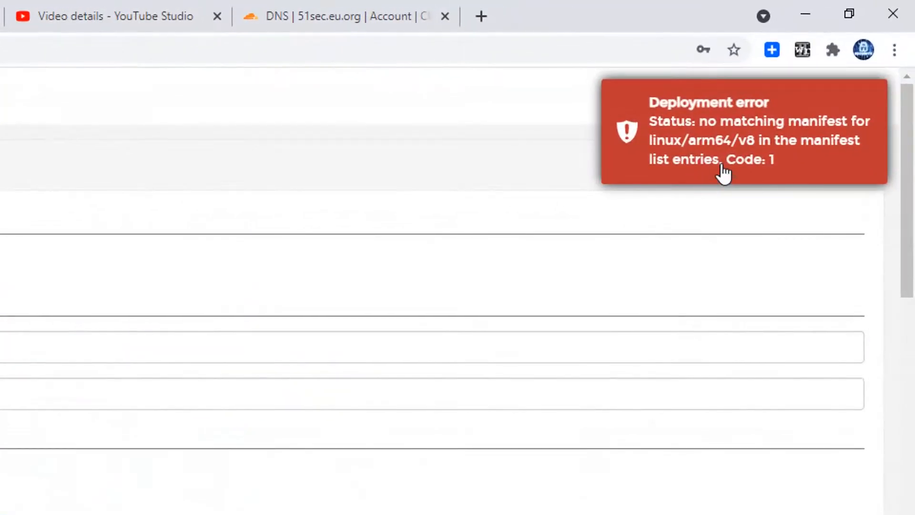
mouse_move(795, 141)
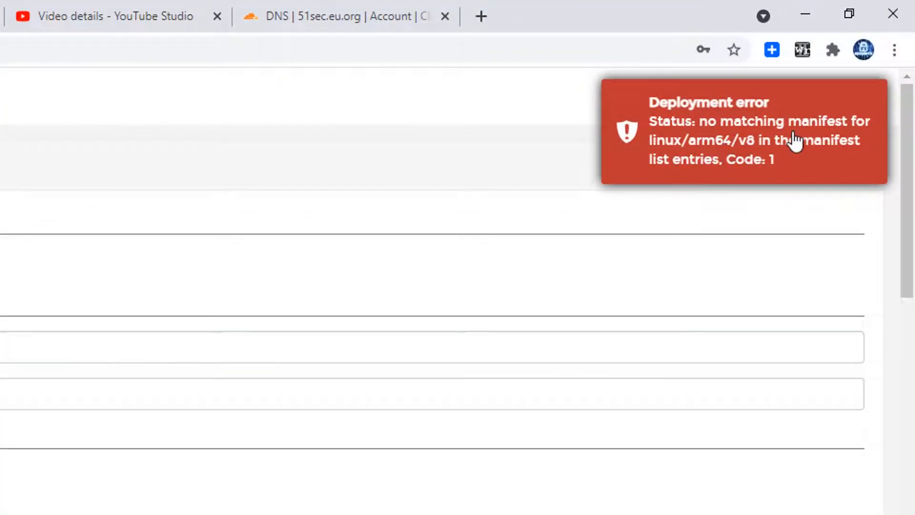
mouse_move(735, 151)
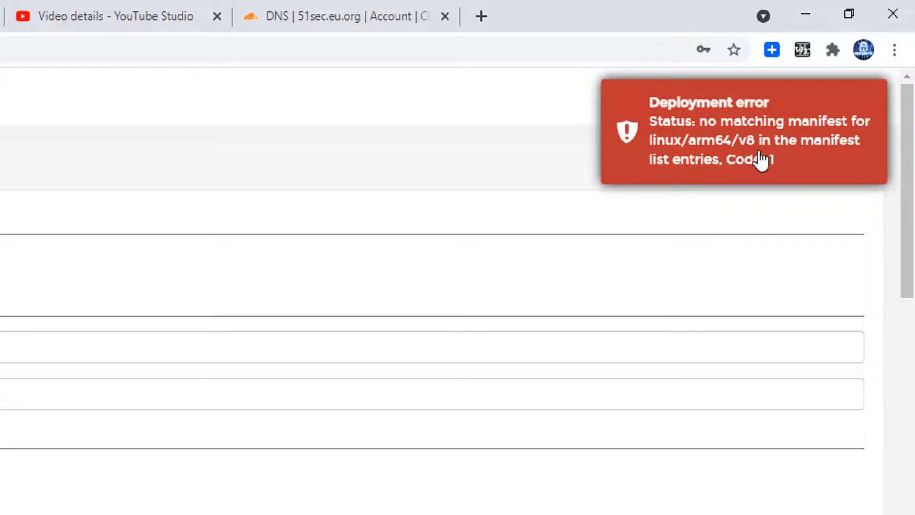
mouse_move(696, 179)
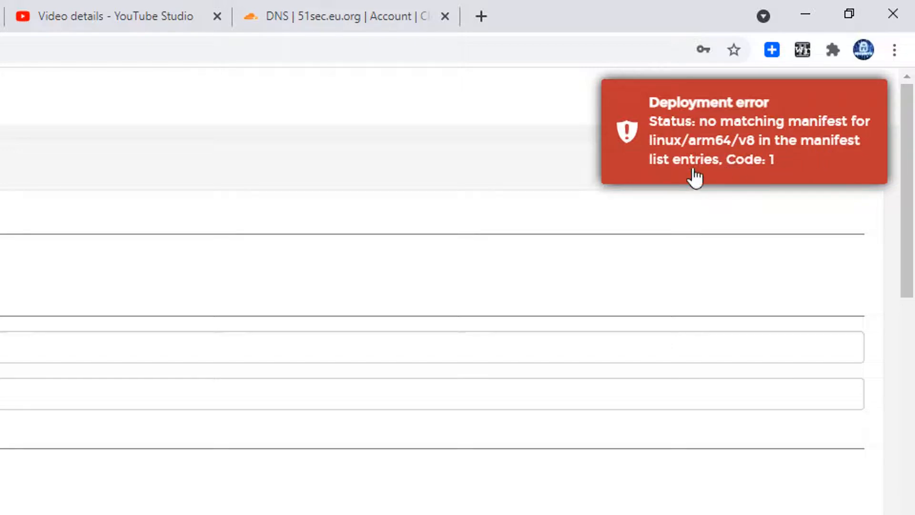
mouse_move(773, 178)
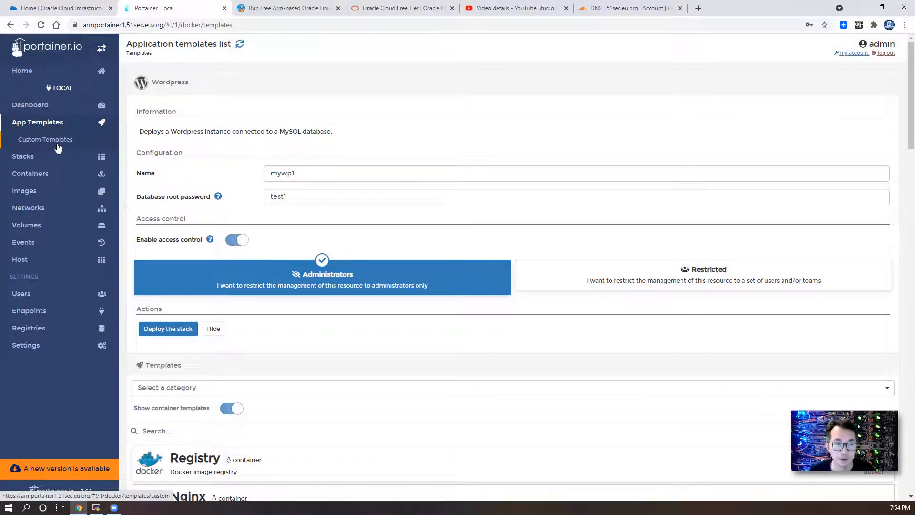
mouse_move(232, 299)
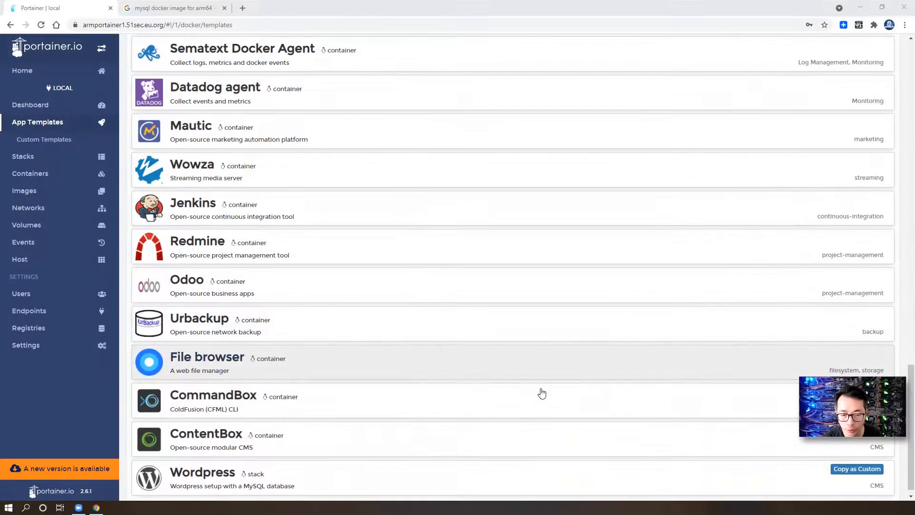
mouse_move(821, 480)
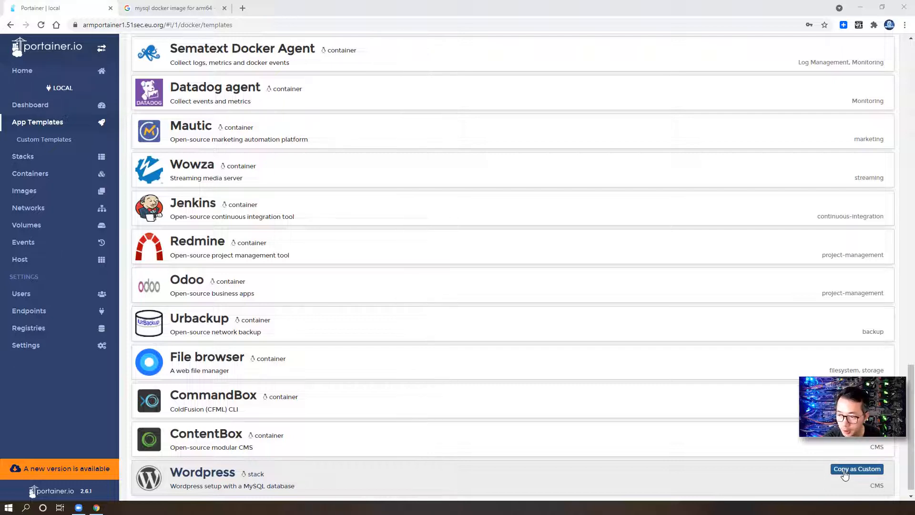
Copy the Wordpress stack template as a new custom template.
left_click(856, 468)
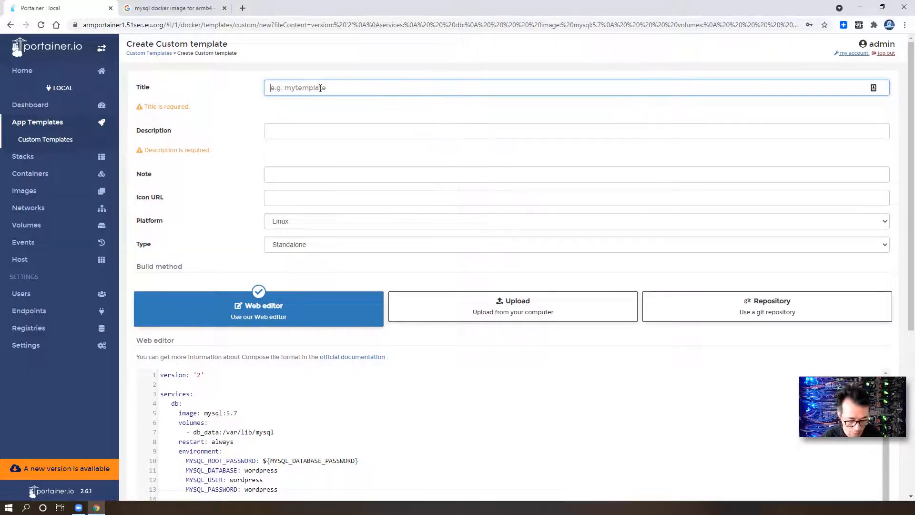
Title the custom template mywptemplate with a WordPress description, then check the mysql:5.7 image against the arm64 search.
type("mywptemplate")
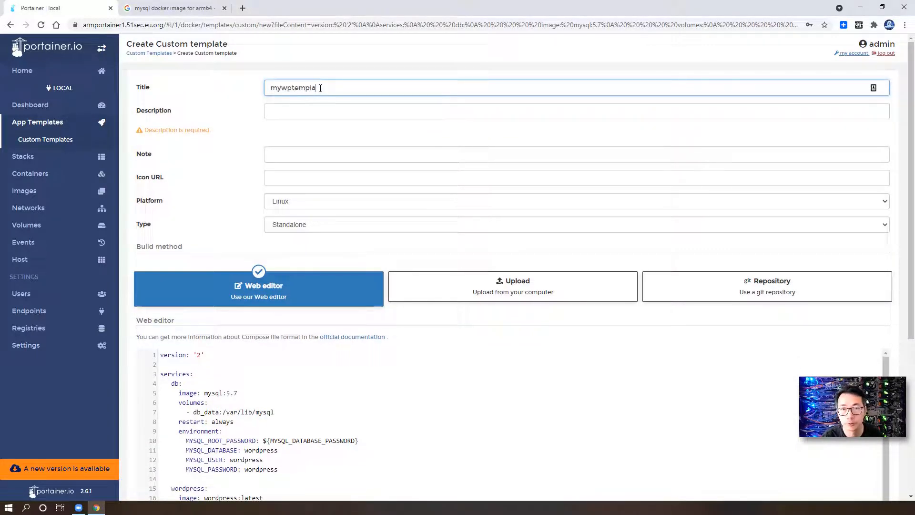
type("My wordpress and mysql temp")
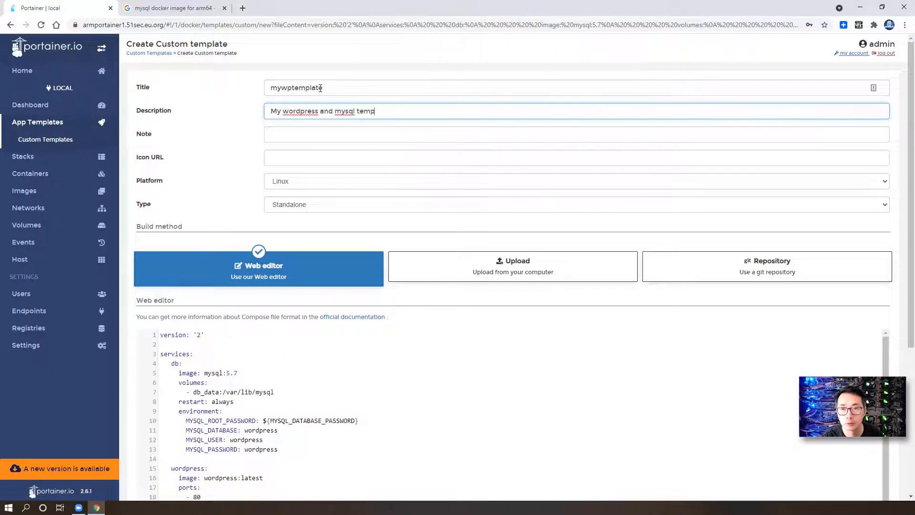
type("late")
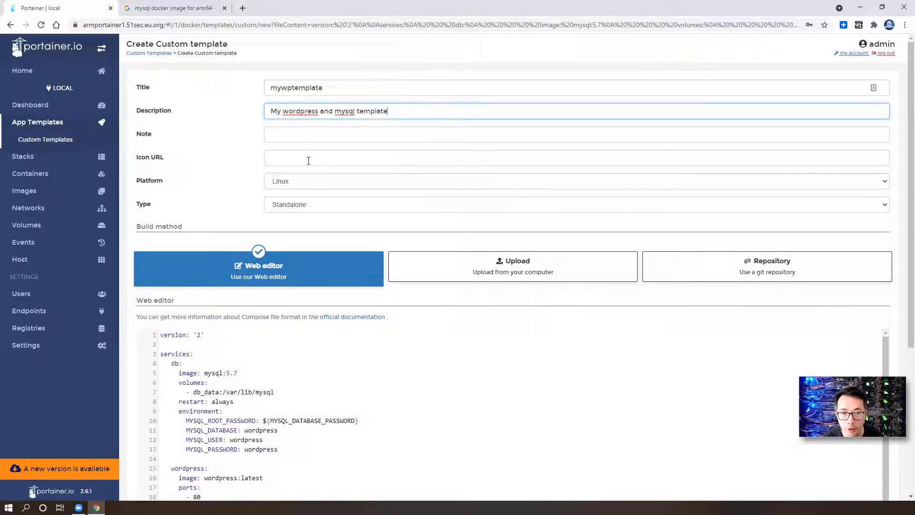
mouse_move(341, 179)
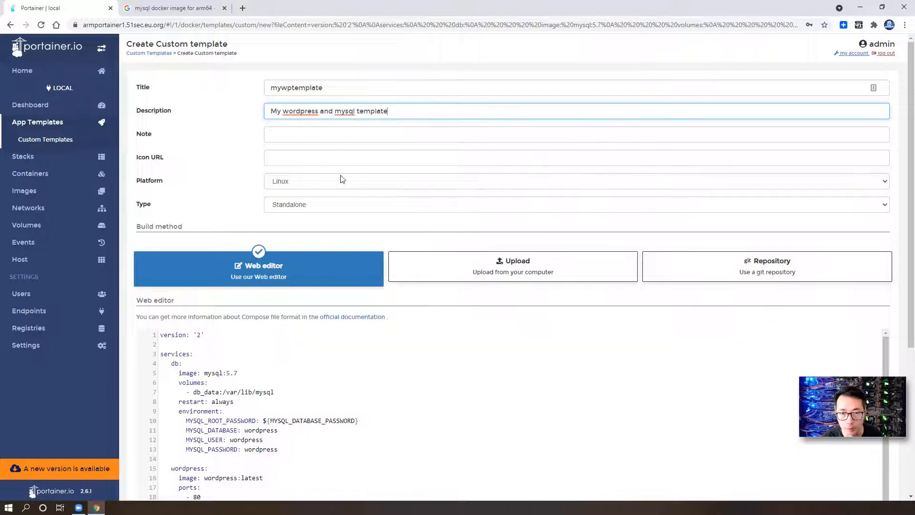
scroll("down", 3)
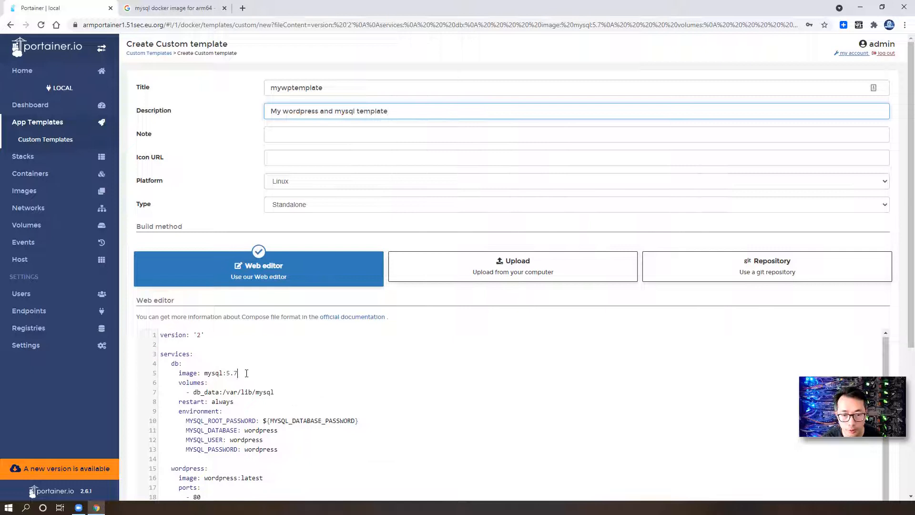
double_click(220, 372)
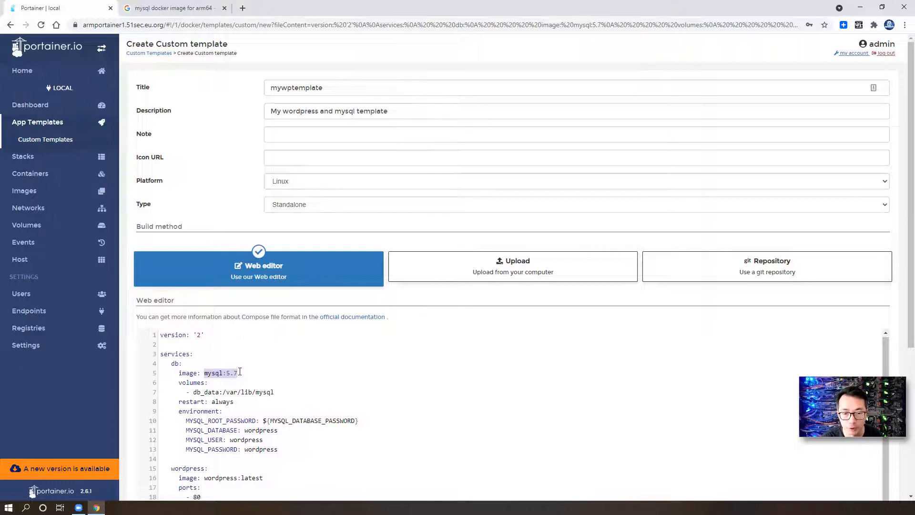
mouse_move(243, 367)
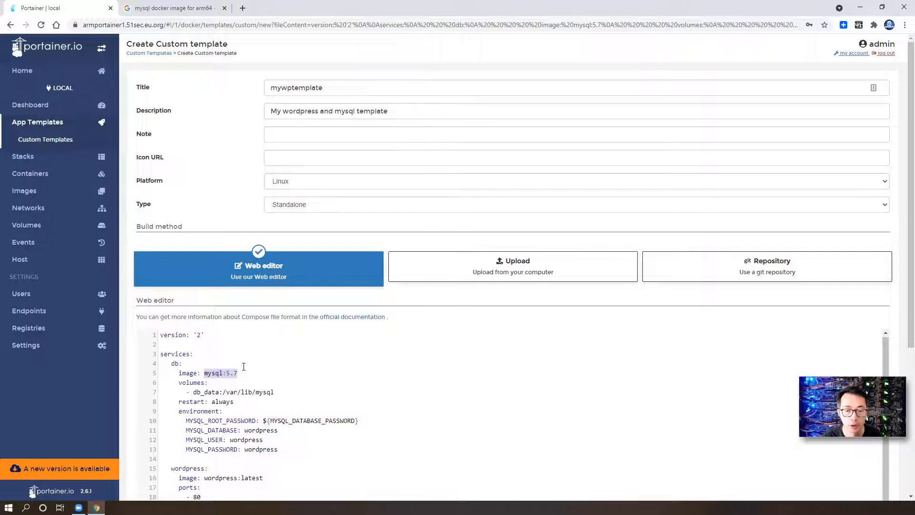
left_click(172, 7)
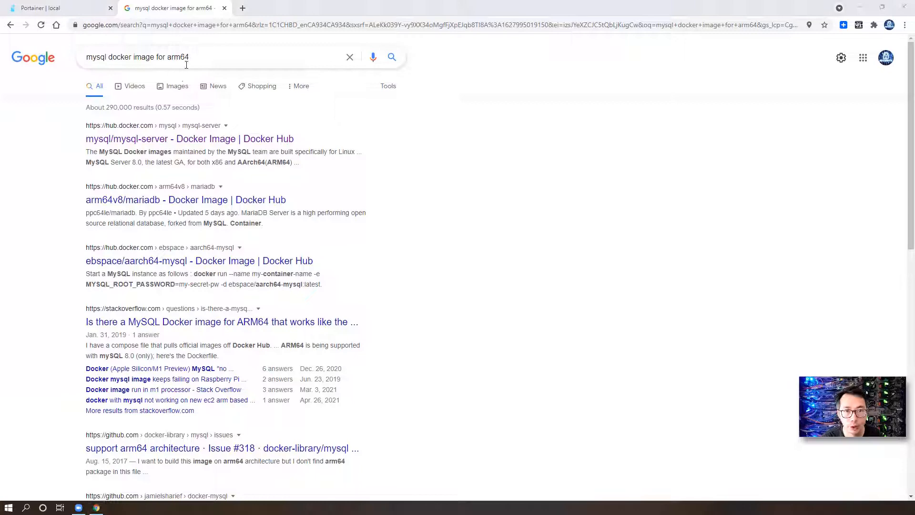
Read the mysql/mysql-server Docker Hub page's supported tags to find the ARM64-compatible 8.0 tag.
left_click(190, 139)
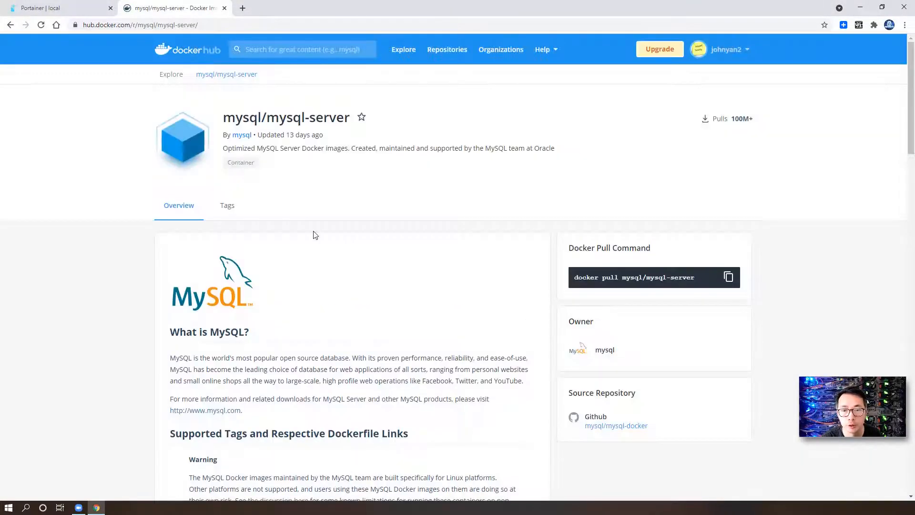
scroll("down", 3)
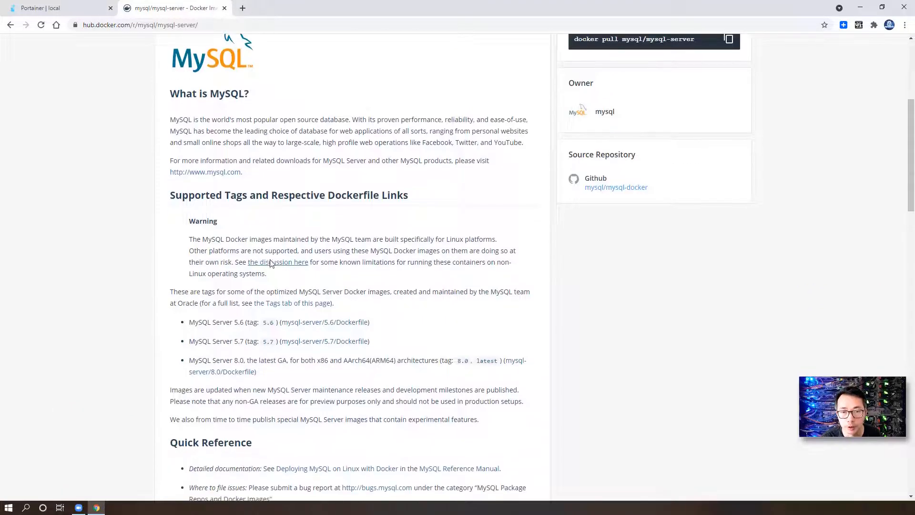
scroll("down", 3)
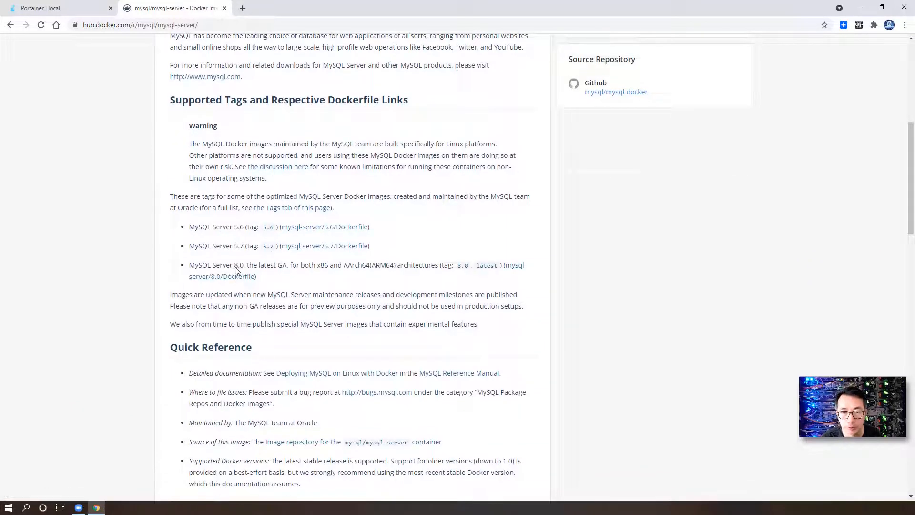
mouse_move(371, 271)
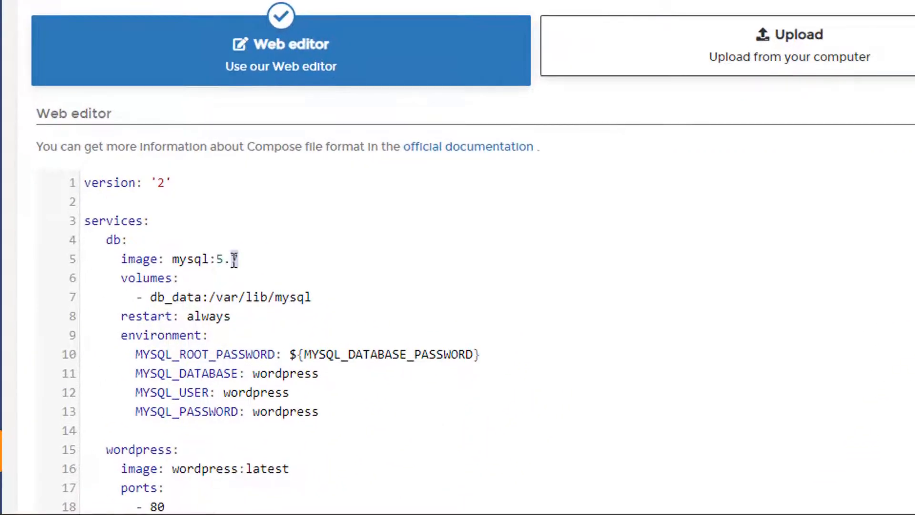
Replace the MySQL image with mysql/mysql-server:8.0 and save the custom template mywptemplate.
double_click(205, 259)
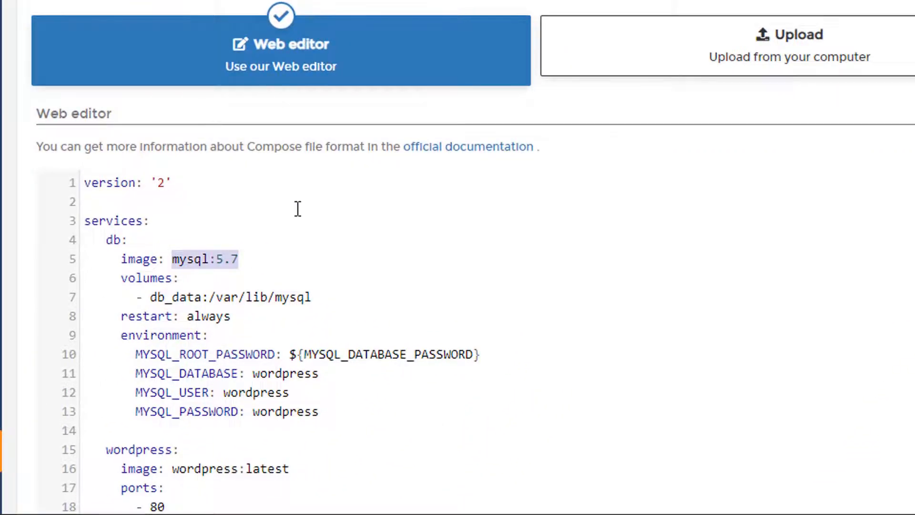
type("mysql/mysql-server:8.0")
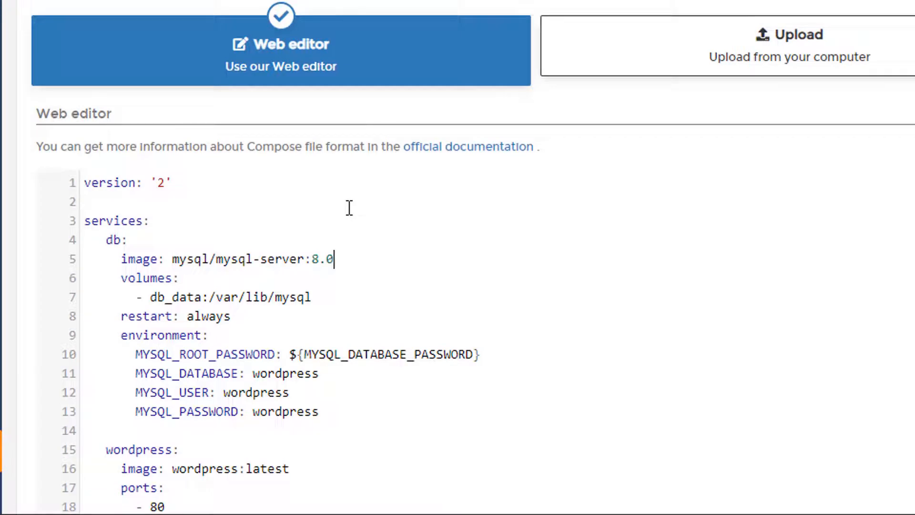
mouse_move(404, 255)
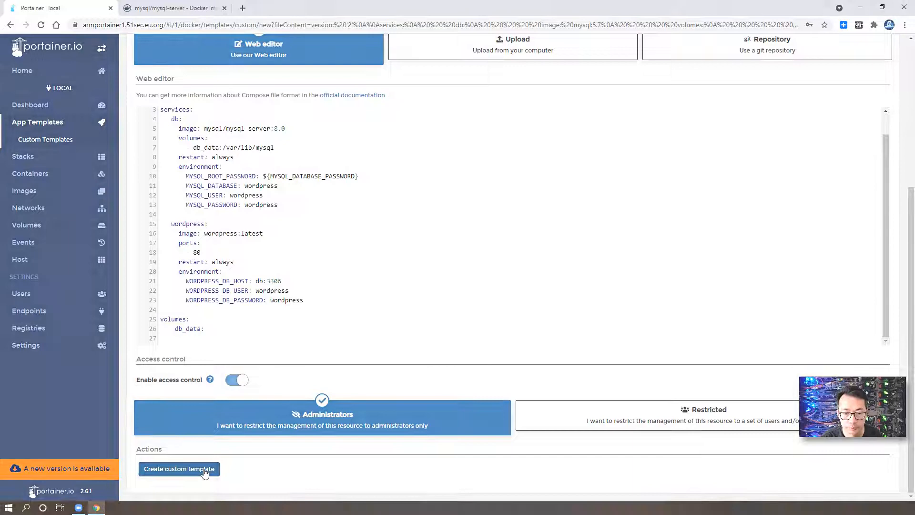
left_click(179, 468)
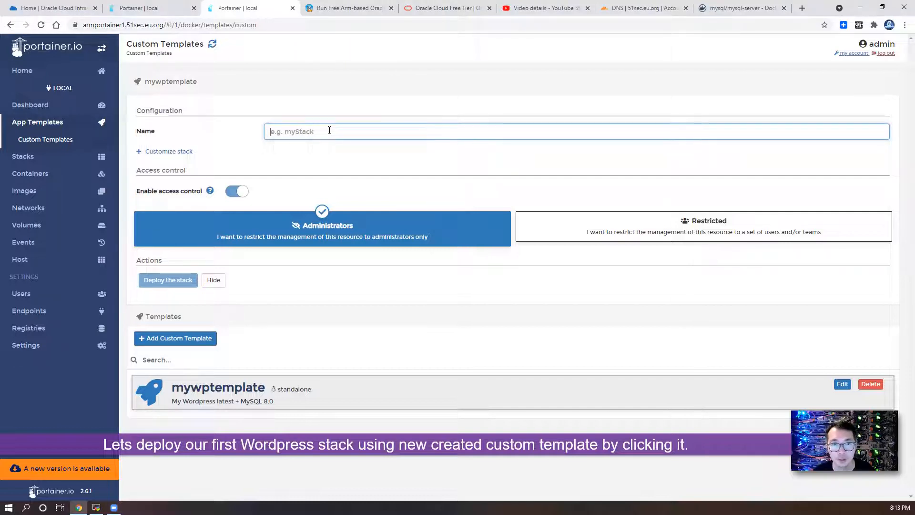
Name the new stack mywp and review the template's compose file.
type("my")
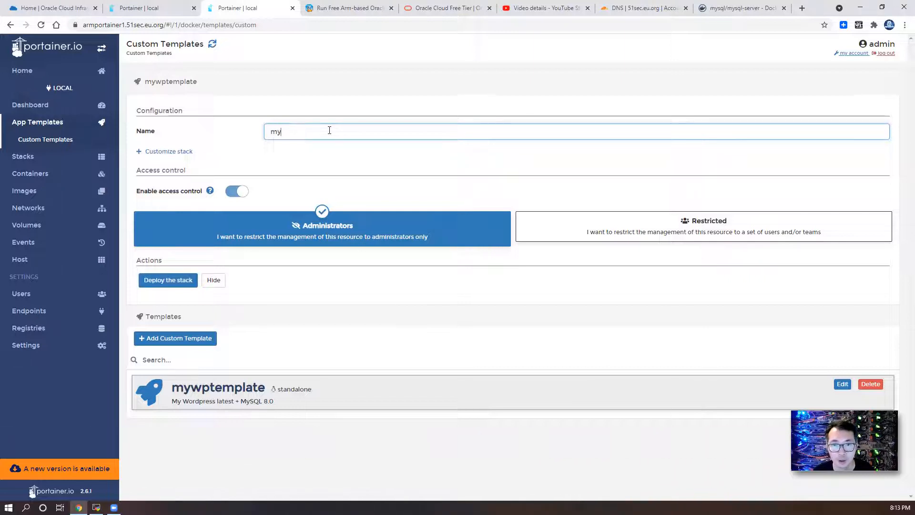
type("wp")
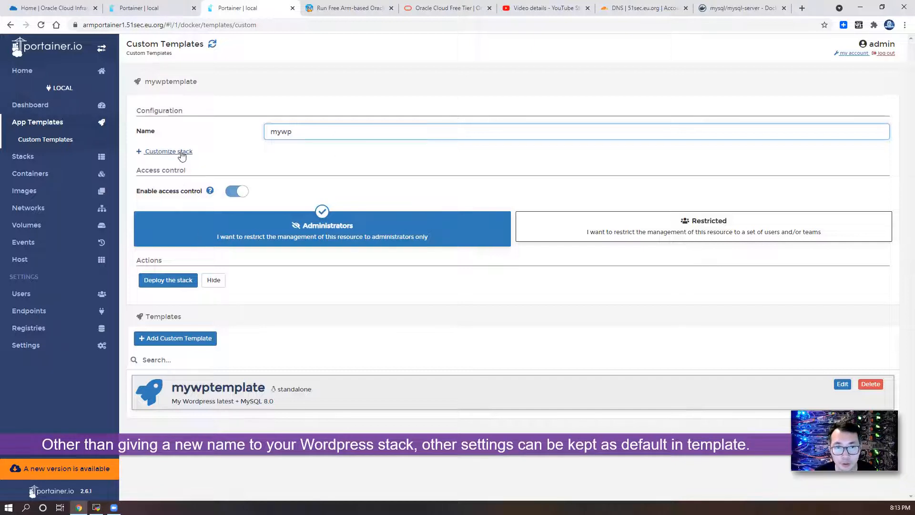
left_click(168, 151)
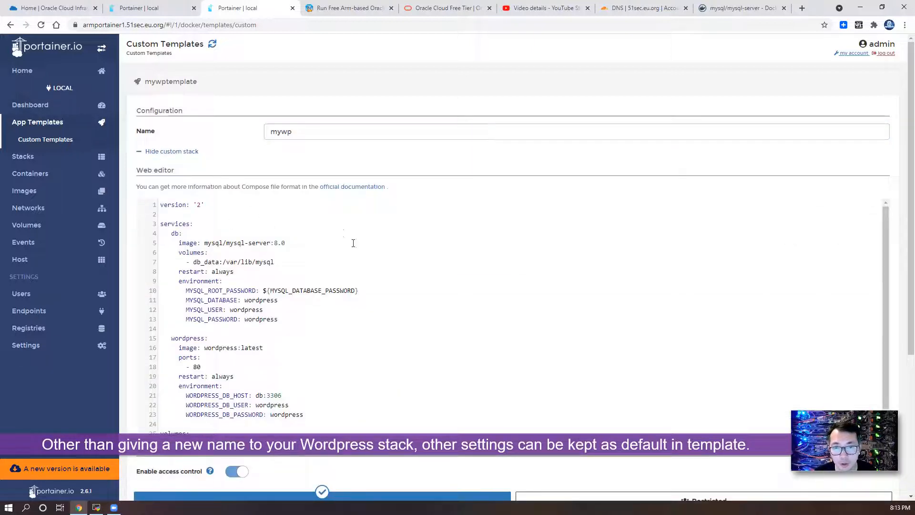
scroll("down", 3)
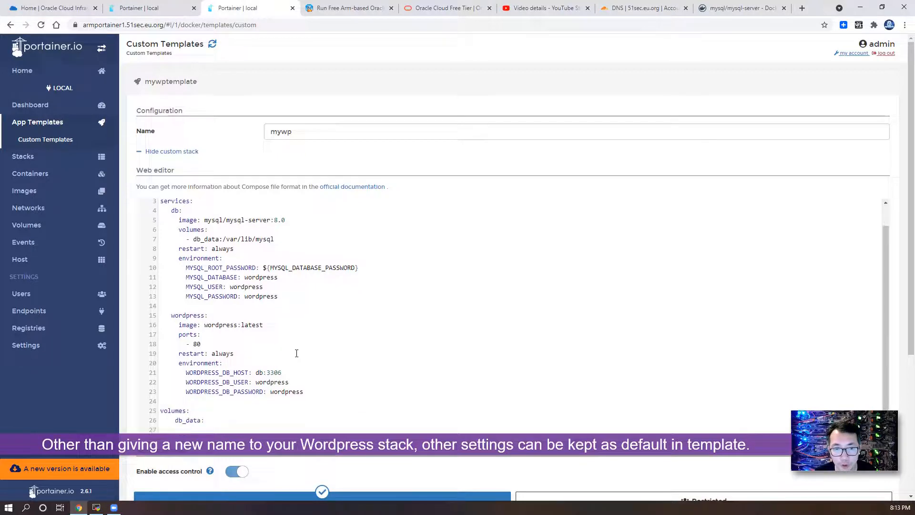
scroll("down", 3)
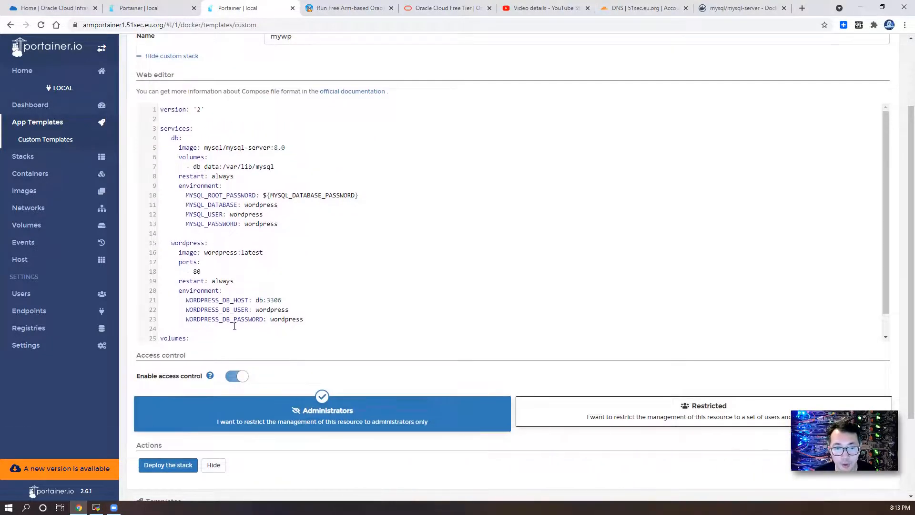
Deploy the mywp stack and view its details.
left_click(168, 465)
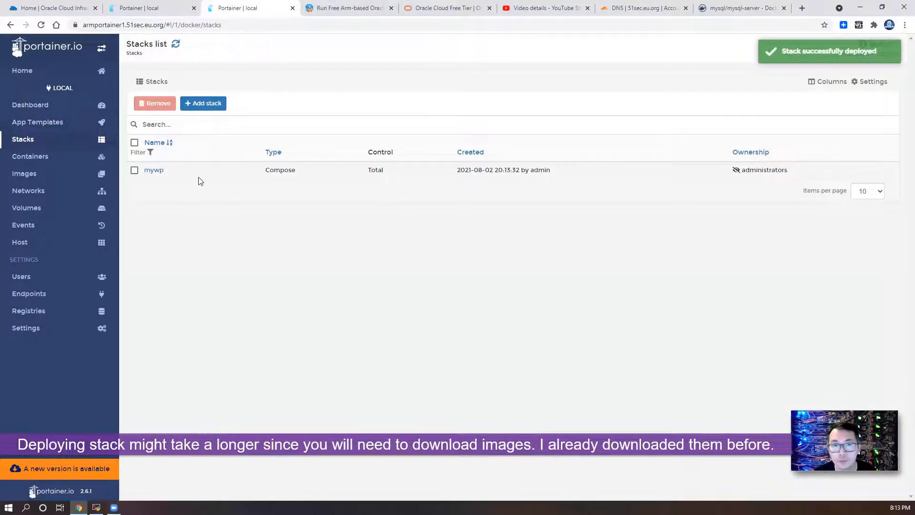
left_click(153, 170)
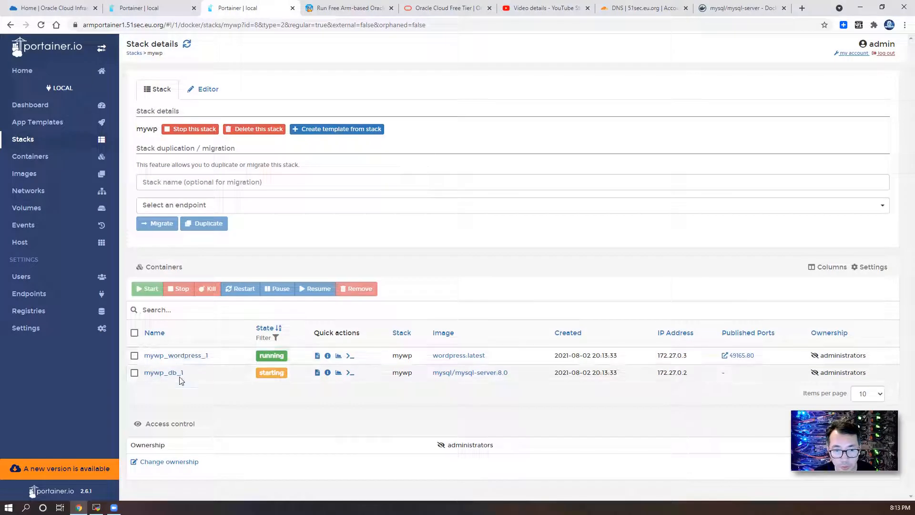
mouse_move(176, 354)
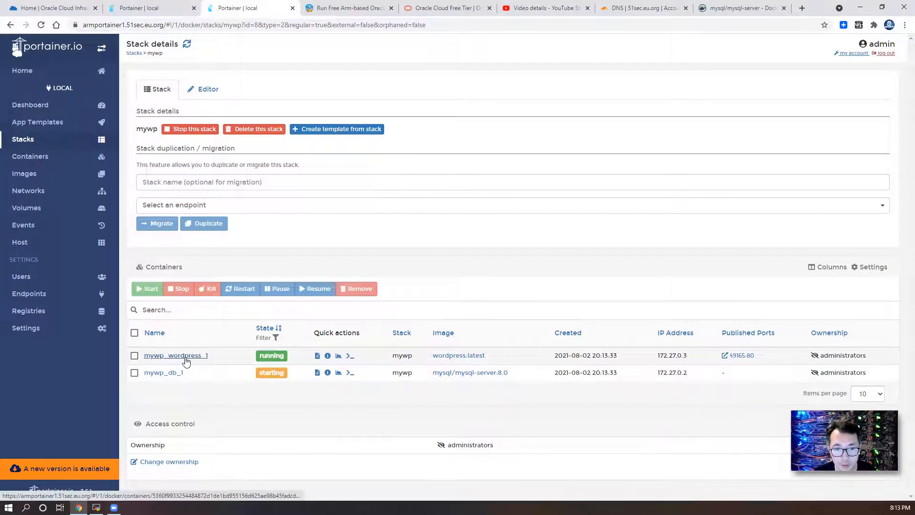
mouse_move(197, 360)
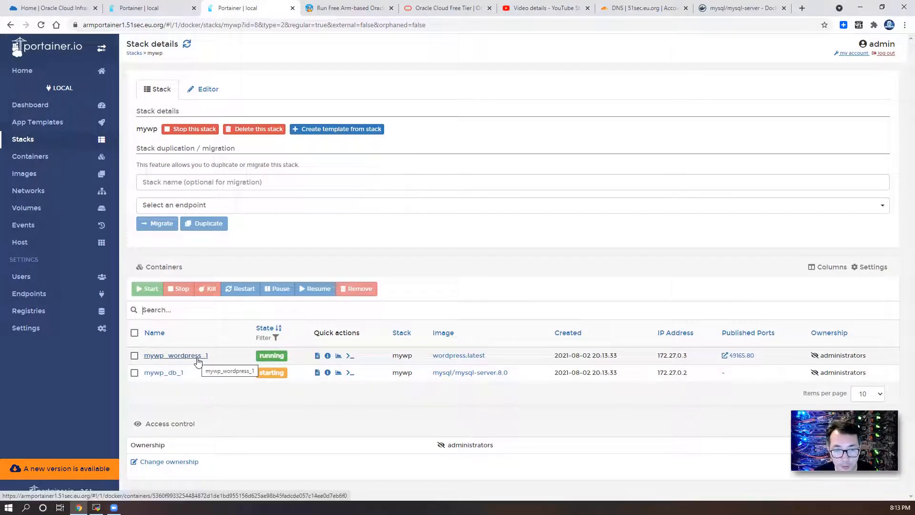
mouse_move(176, 376)
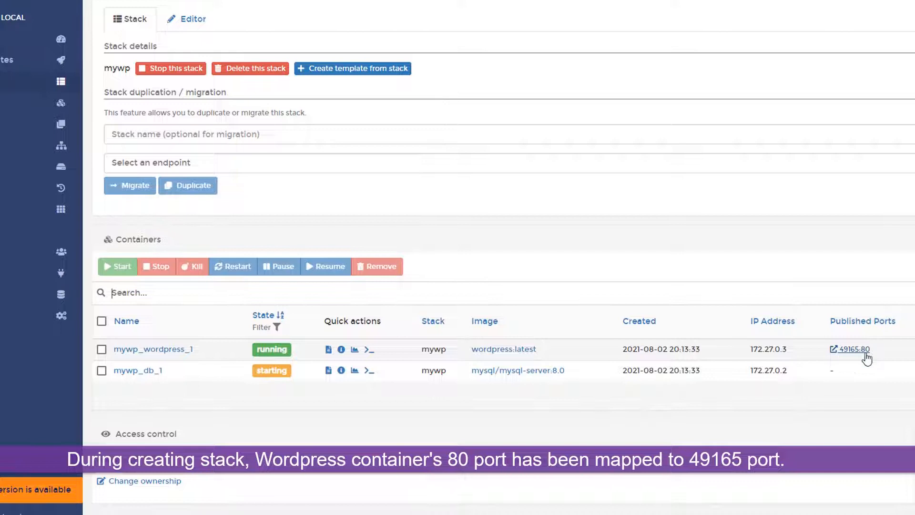
mouse_move(876, 356)
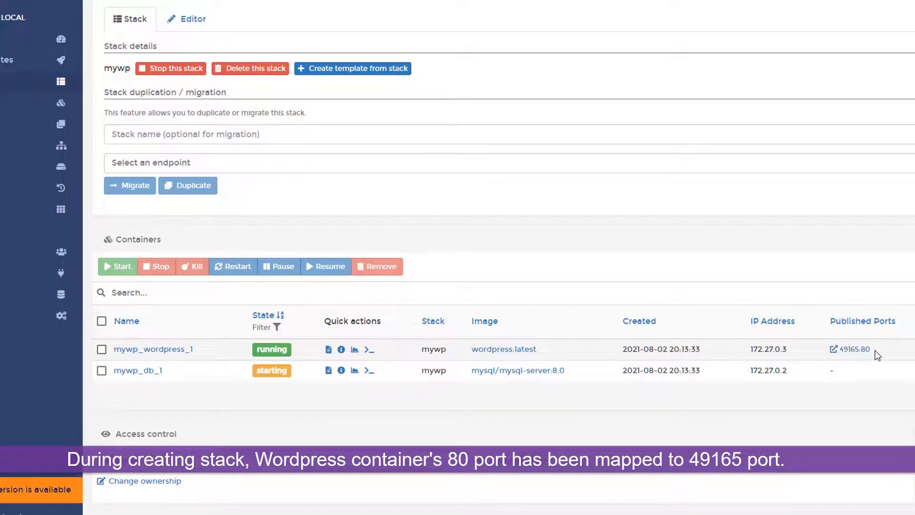
mouse_move(853, 348)
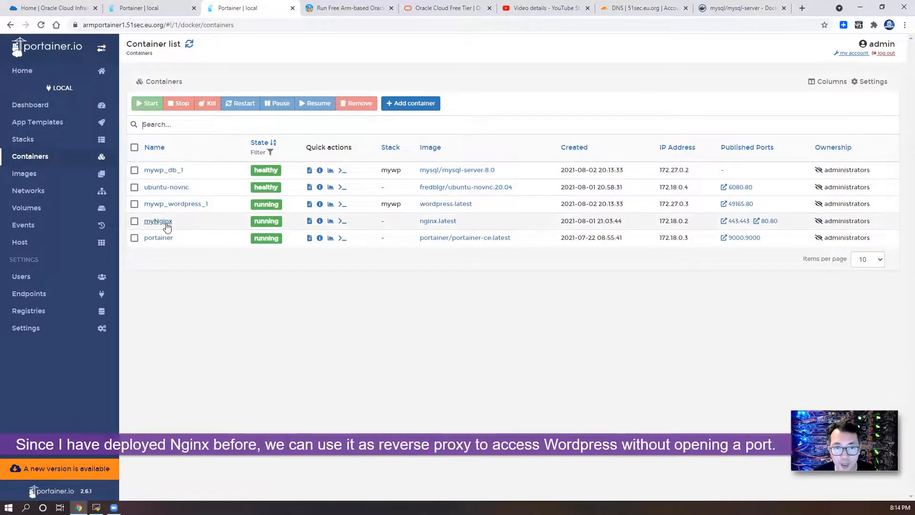
mouse_move(157, 220)
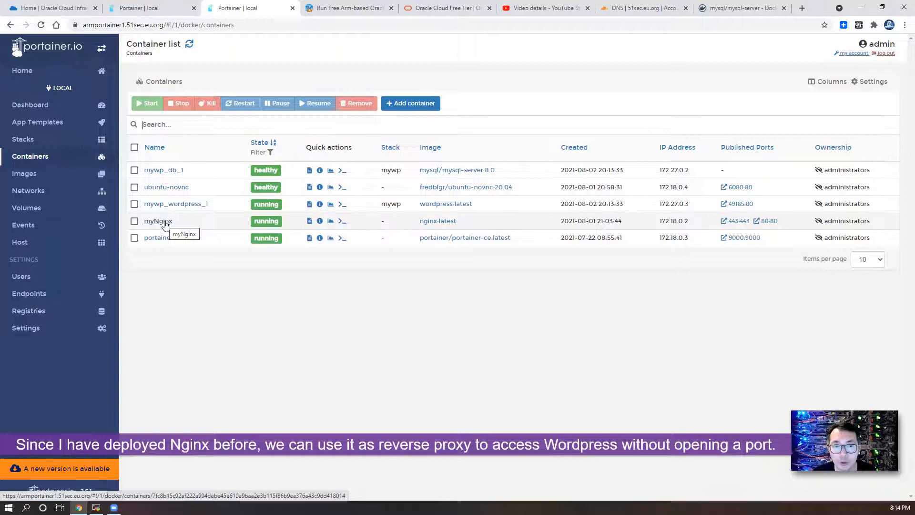
mouse_move(185, 226)
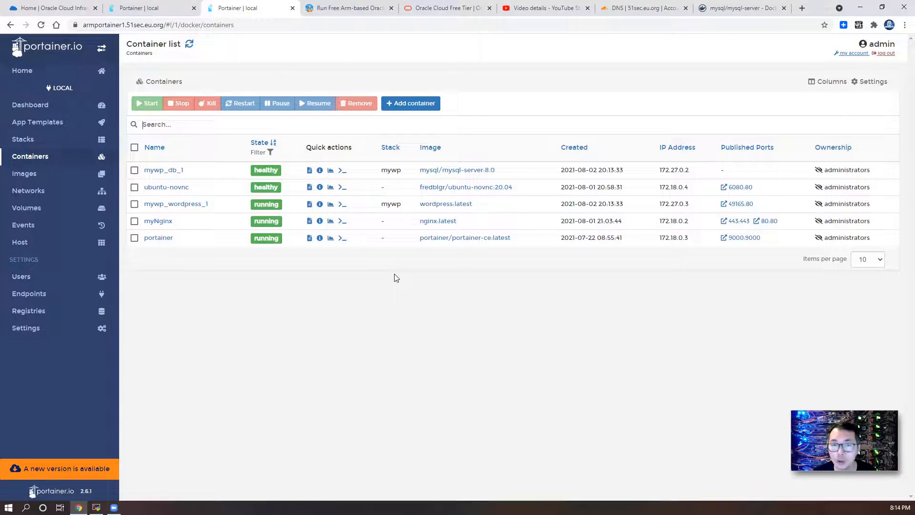
mouse_move(158, 220)
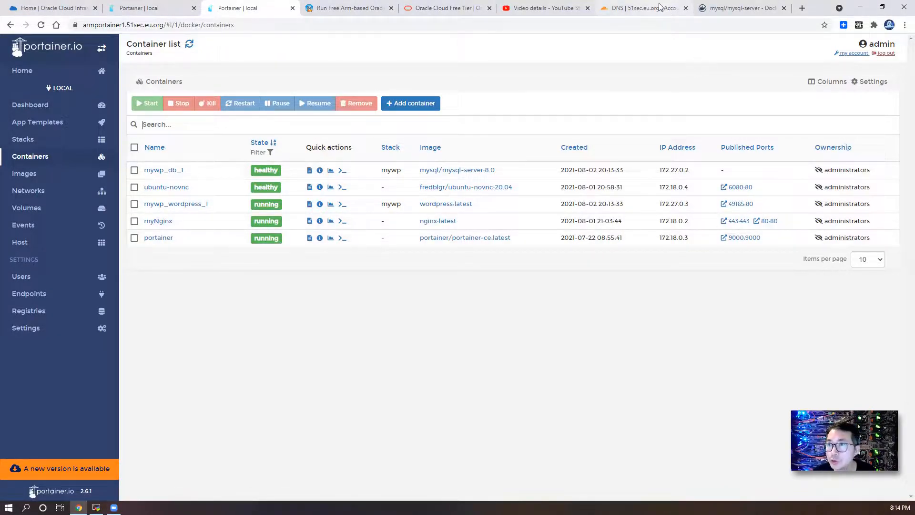
Switch to the Cloudflare DNS records page for the domain.
left_click(642, 8)
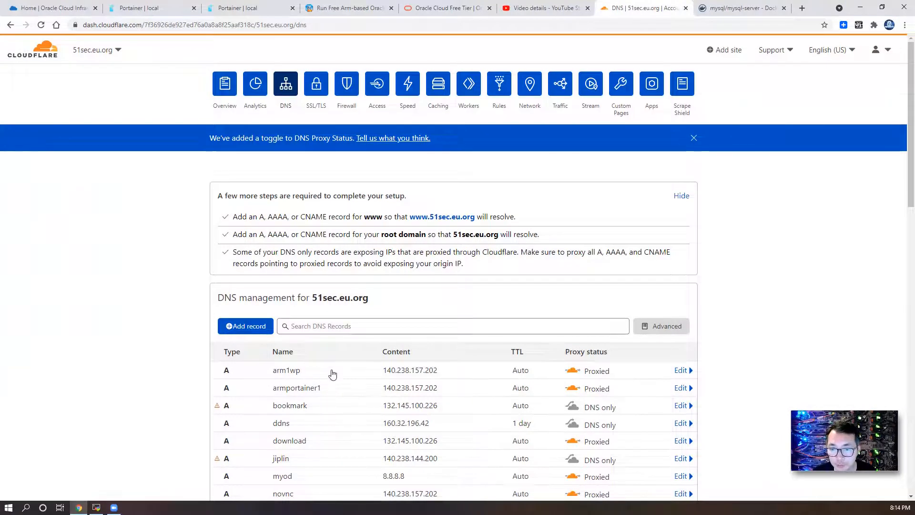
Compare the arm1wp A record's IP with the server IP 140.238.157.202 from the terminal, then return to Portainer.
left_click(680, 370)
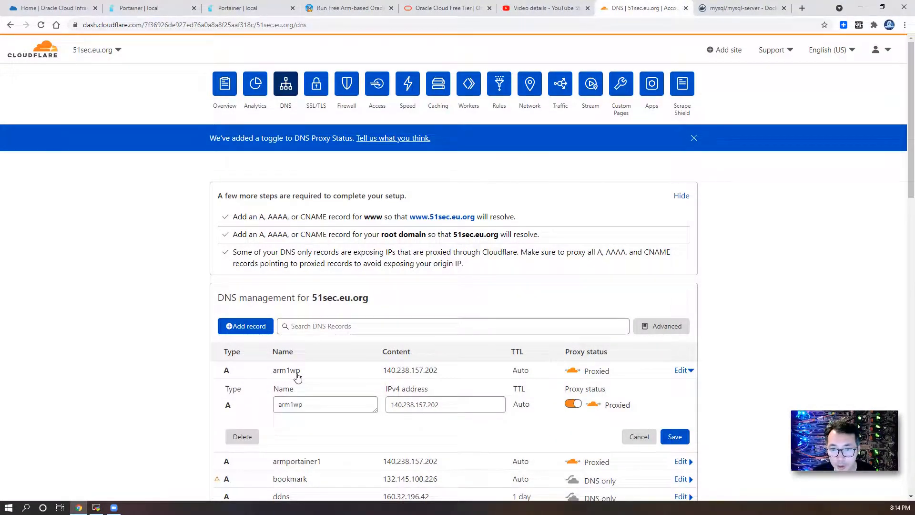
mouse_move(445, 378)
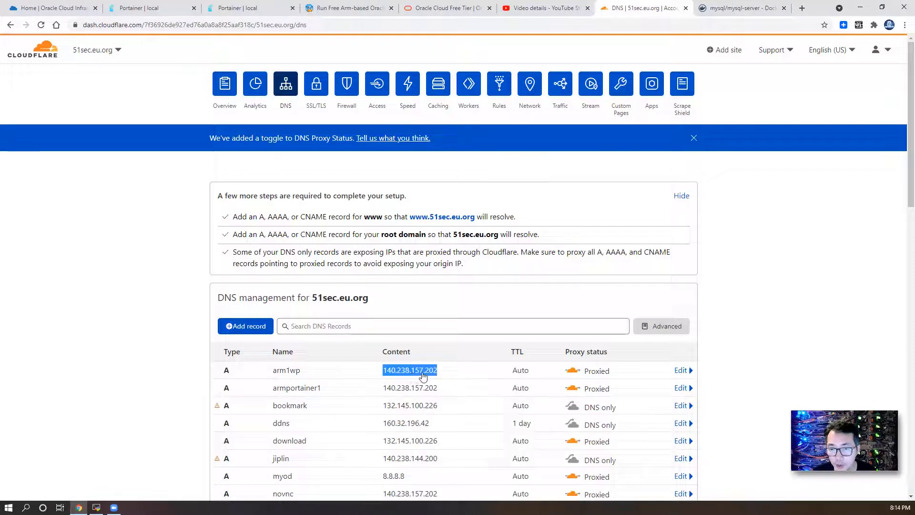
left_click(680, 370)
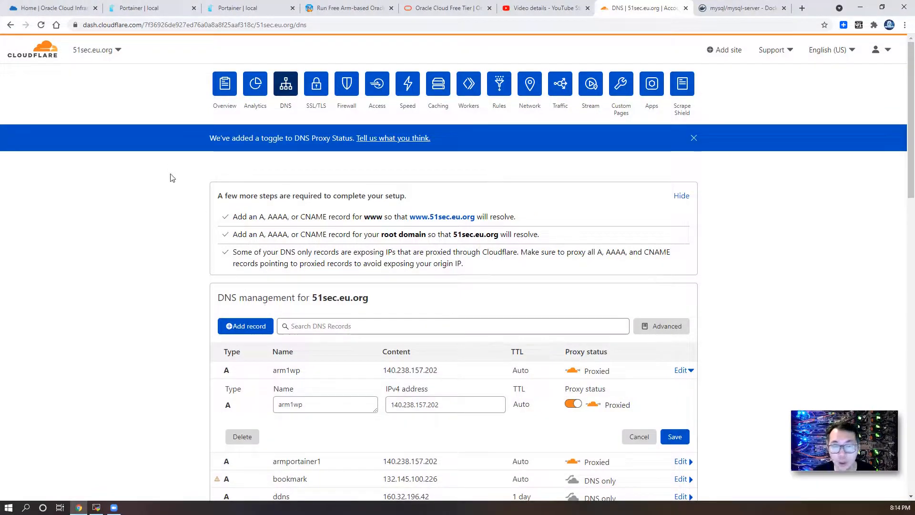
left_click(96, 507)
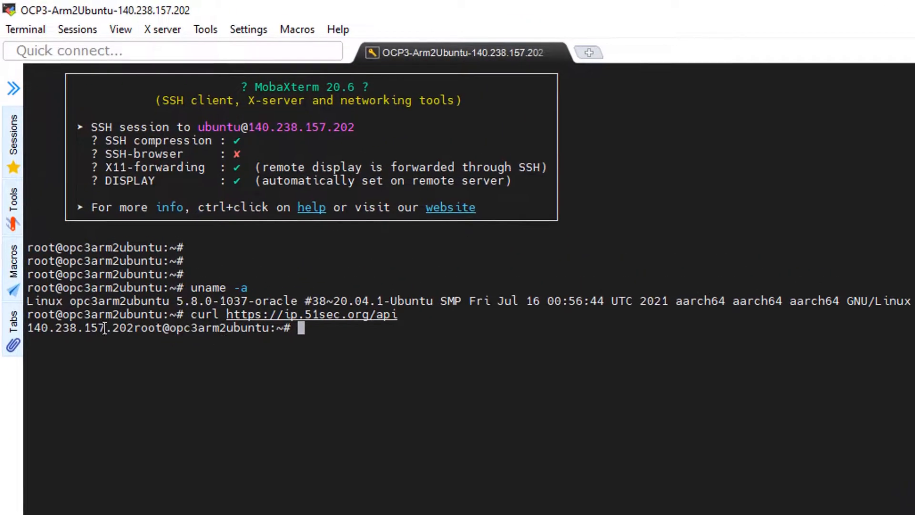
double_click(79, 327)
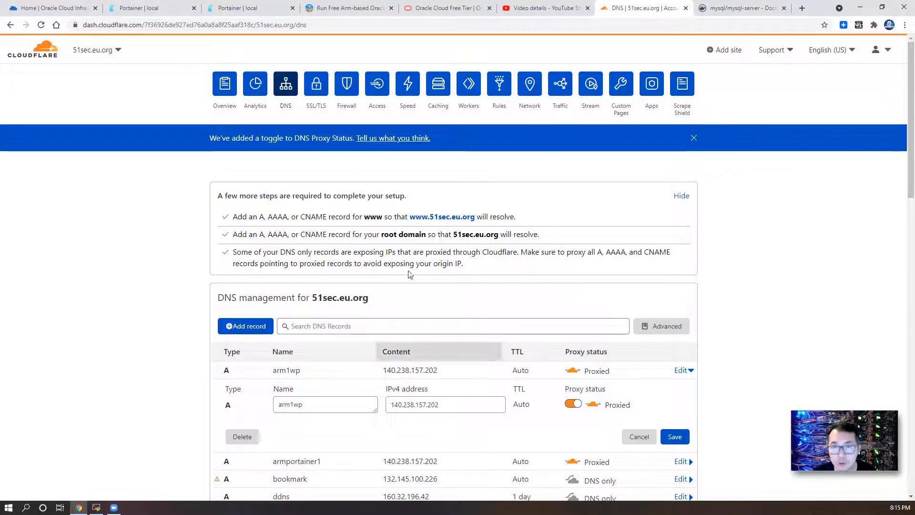
mouse_move(463, 286)
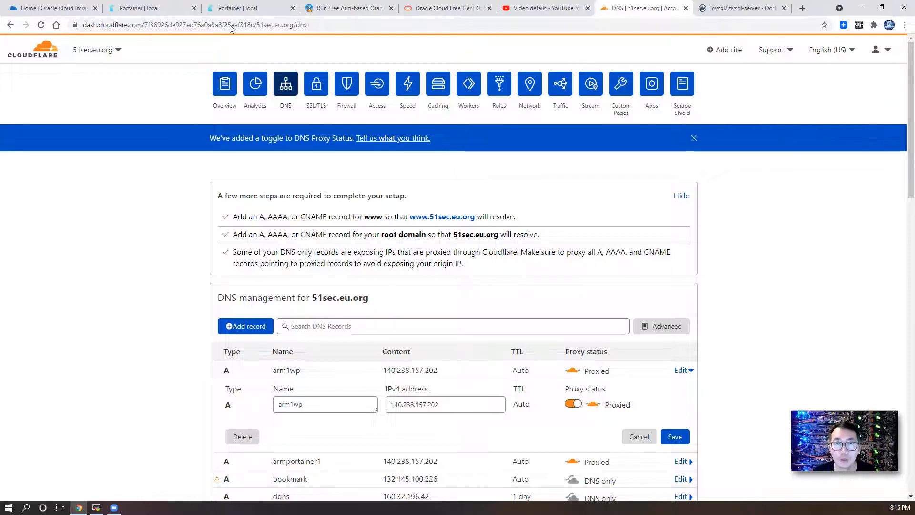
left_click(251, 8)
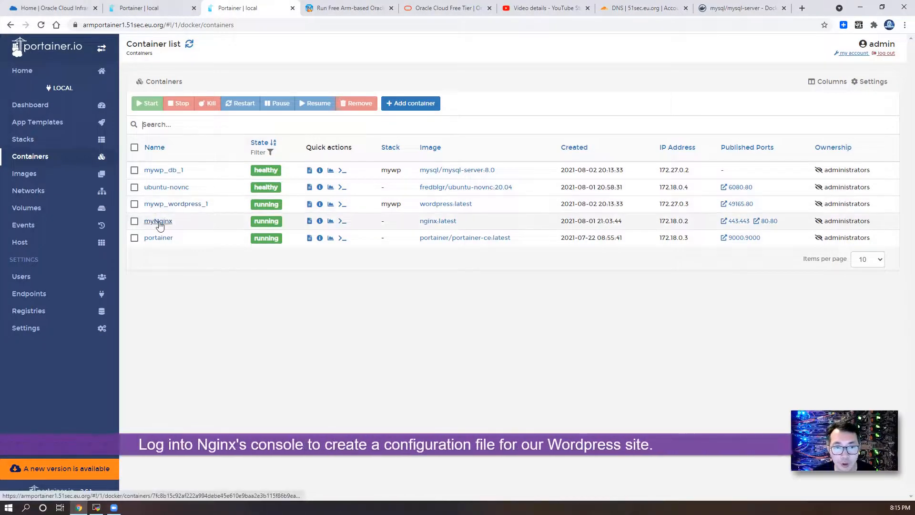
mouse_move(341, 220)
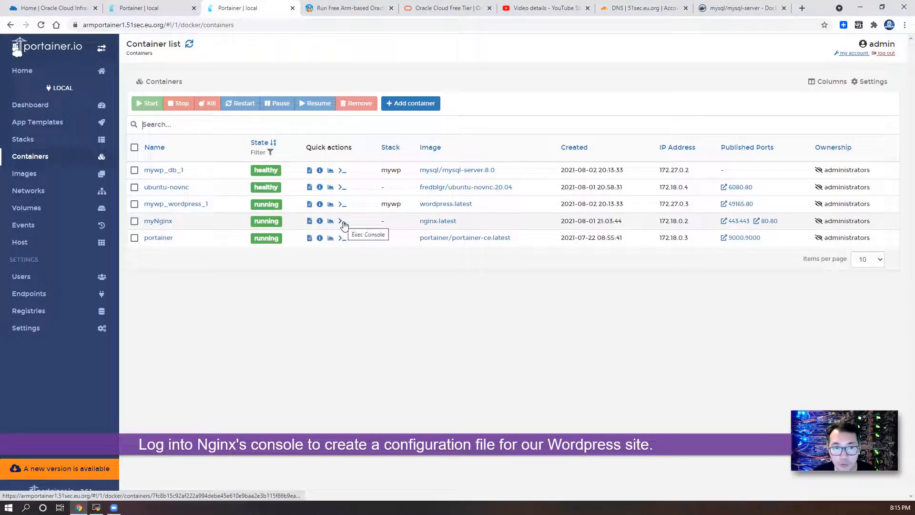
Connect to the myNginx container's shell and change into /etc/nginx/conf.d.
left_click(341, 221)
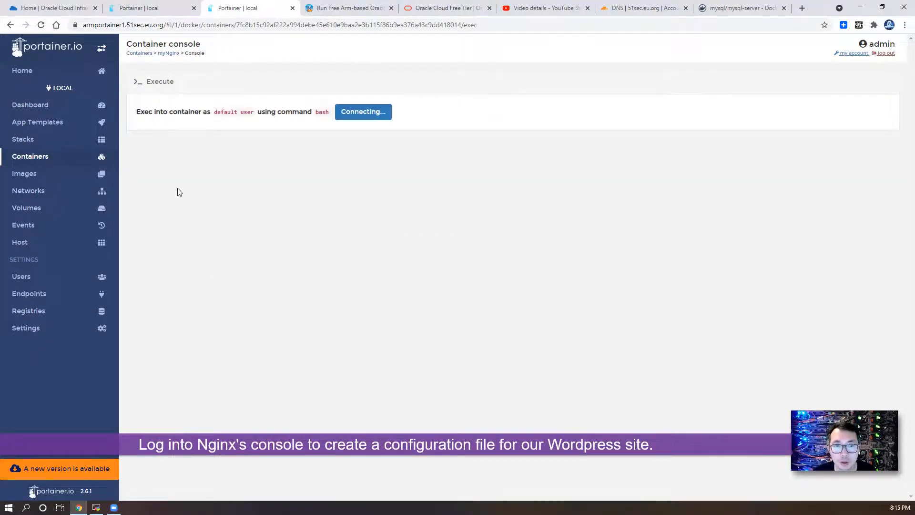
left_click(362, 112)
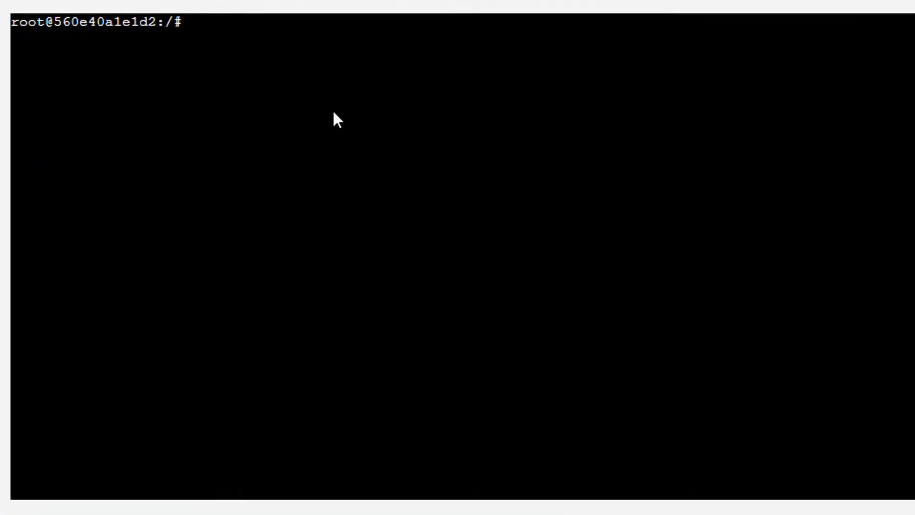
type("cd")
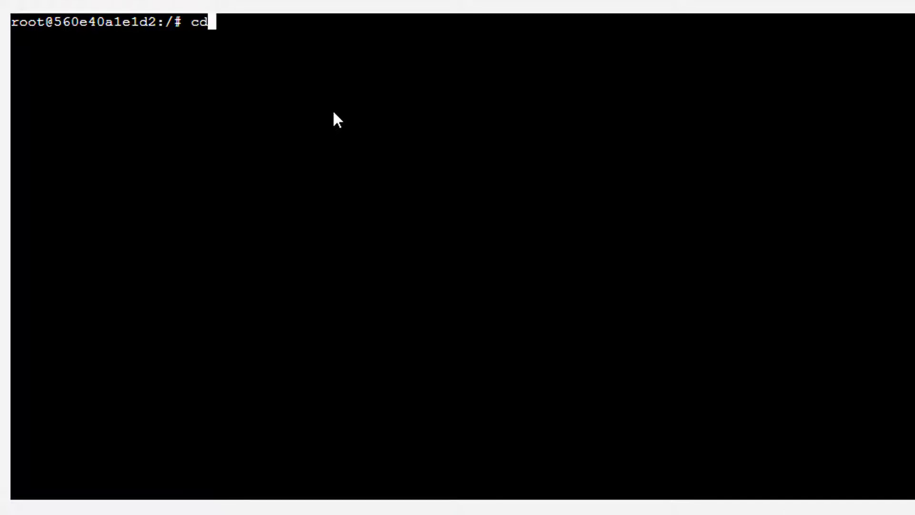
type("/etc/")
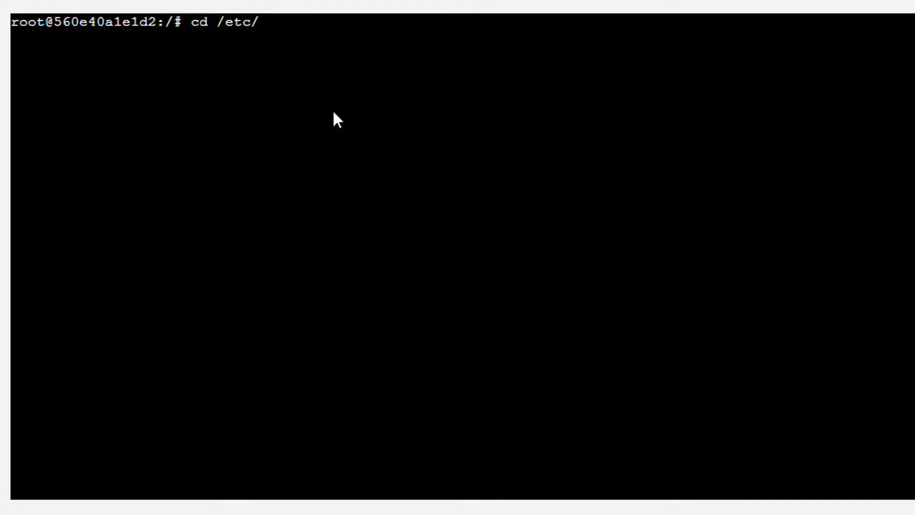
type("ngi")
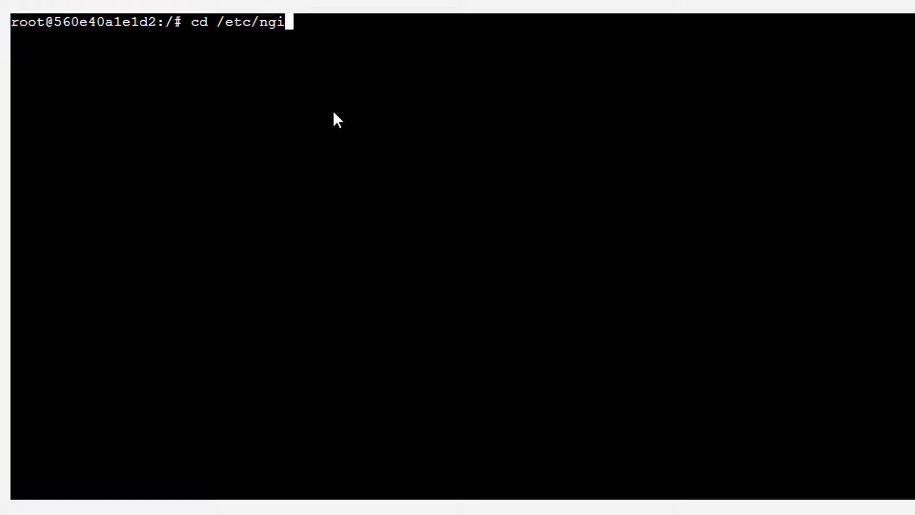
type("nx/conf")
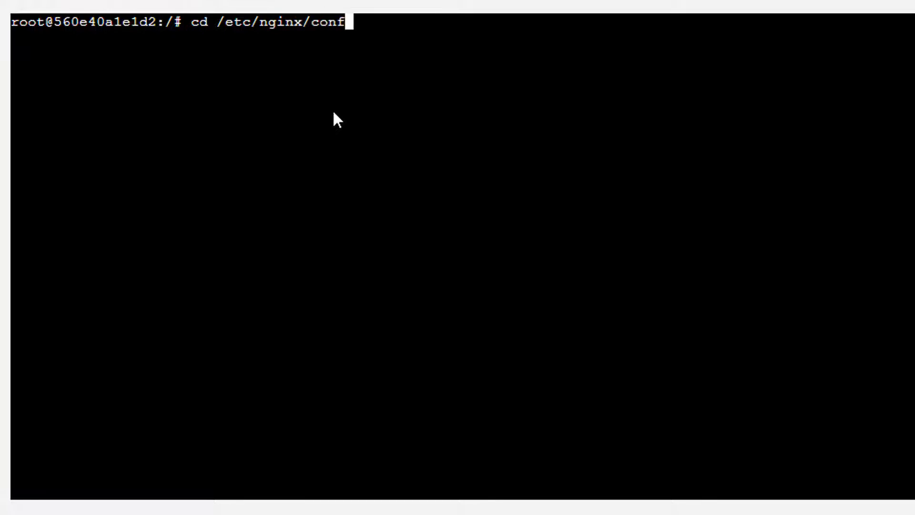
key("Return")
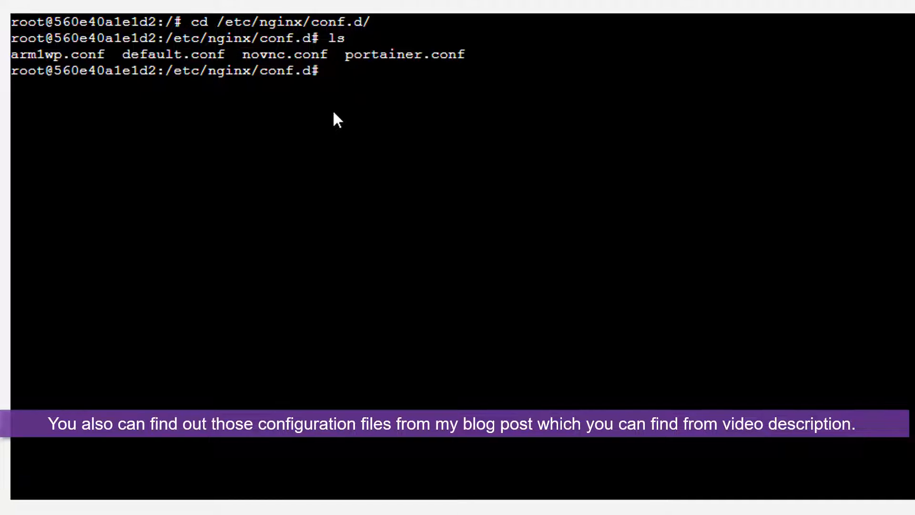
type("nano ar")
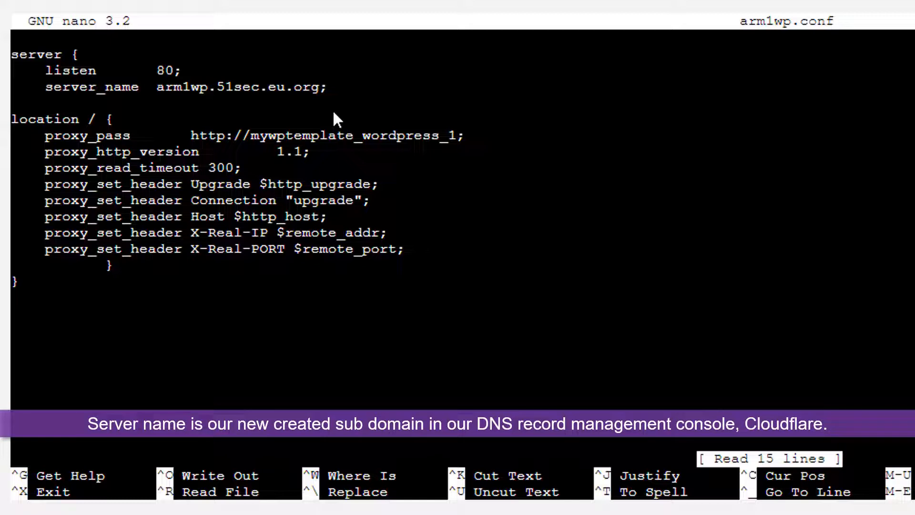
left_click(208, 87)
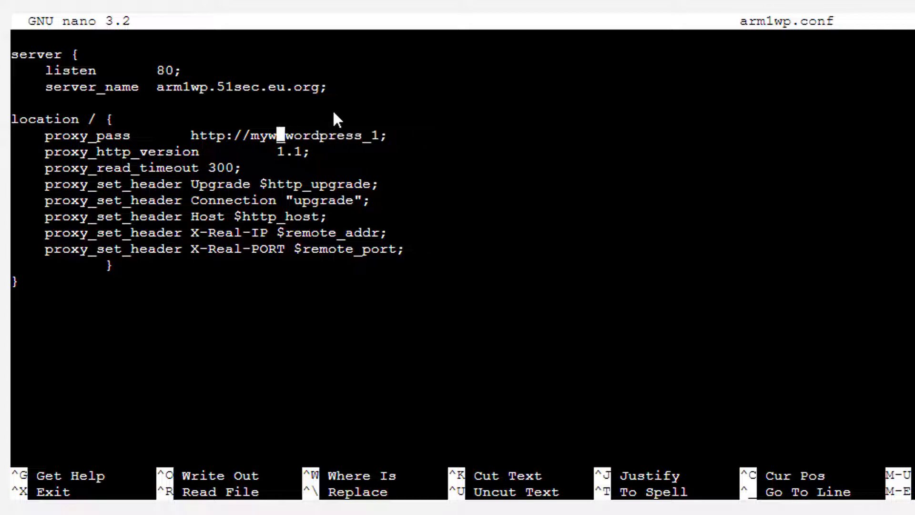
key("Backspace")
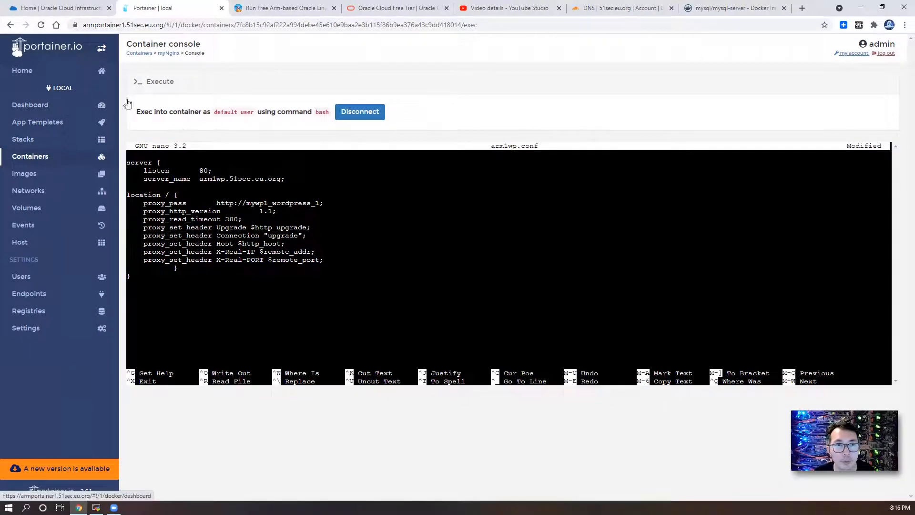
right_click(31, 155)
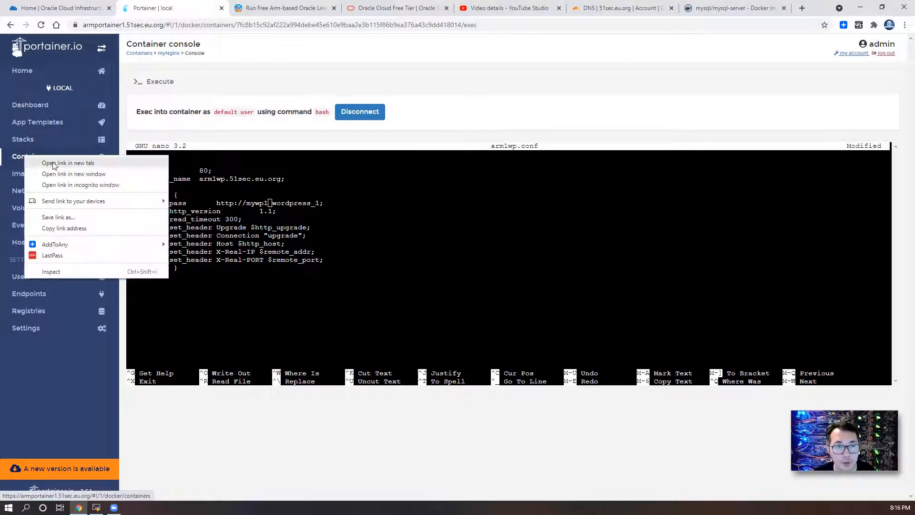
left_click(68, 163)
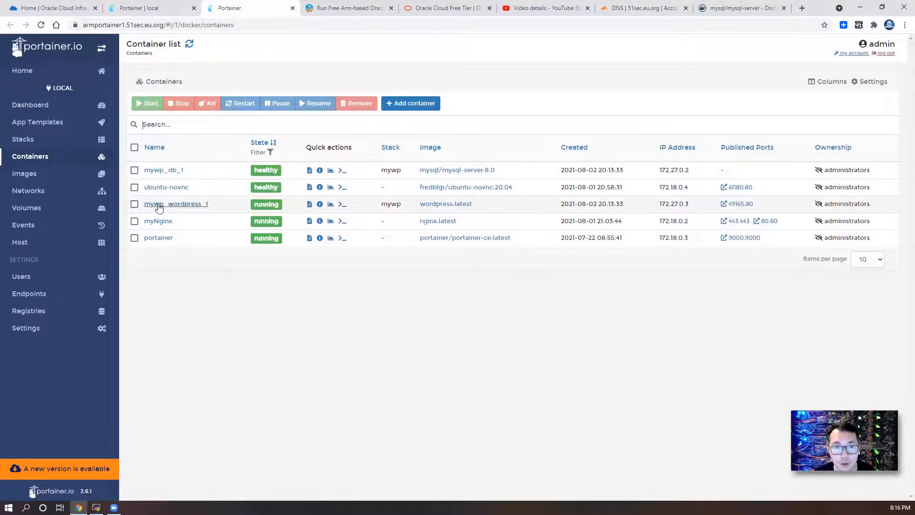
left_click(341, 221)
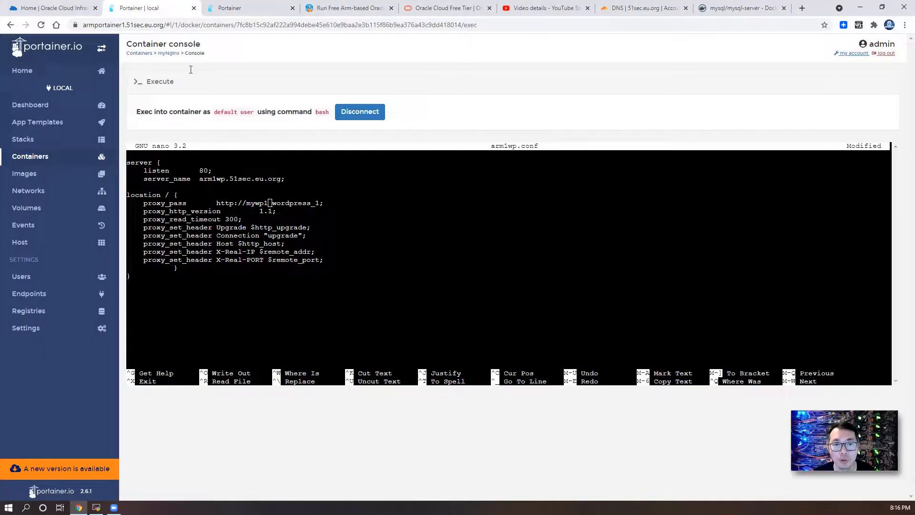
mouse_move(367, 232)
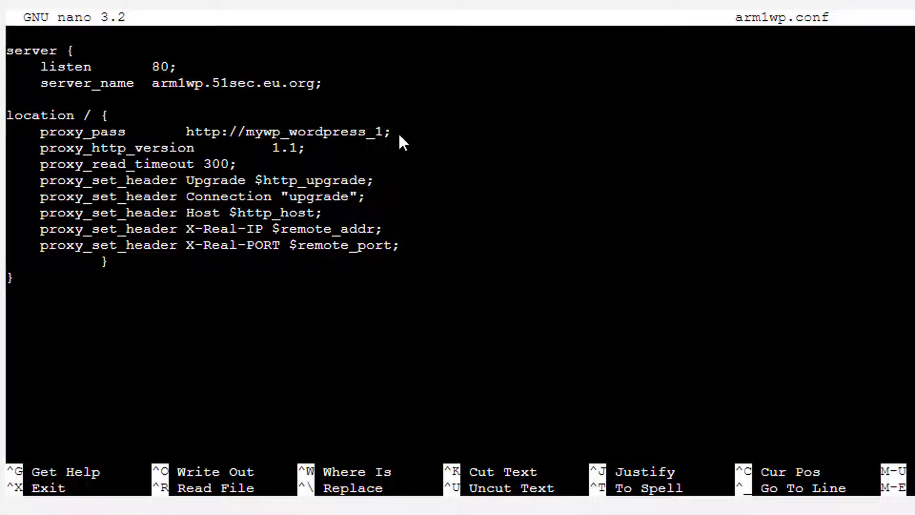
key("ctrl+x")
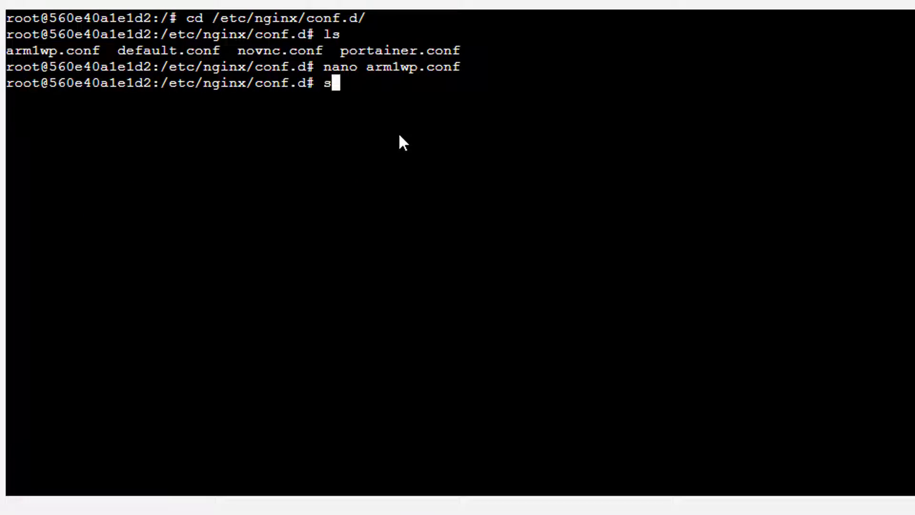
Run service nginx restart, which fails with host mywp_wordpress_1 not found, and return to Containers.
type("ervice ngix")
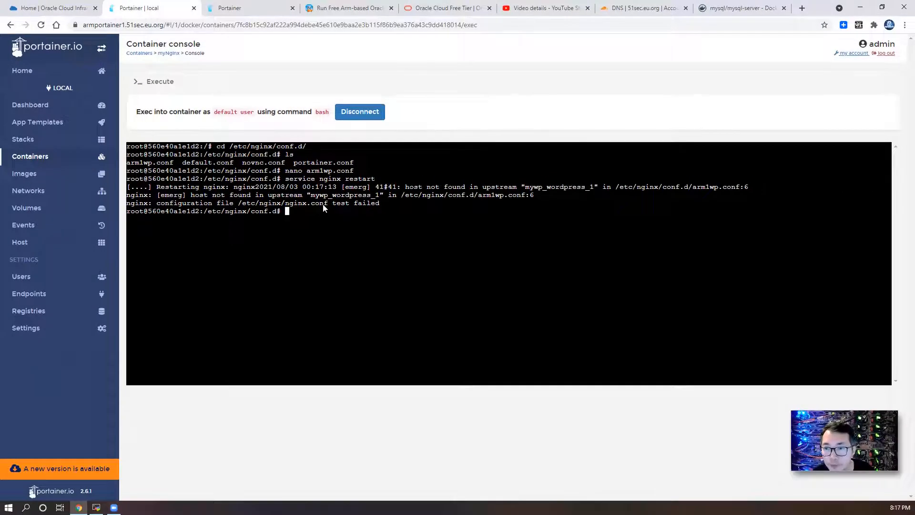
mouse_move(511, 202)
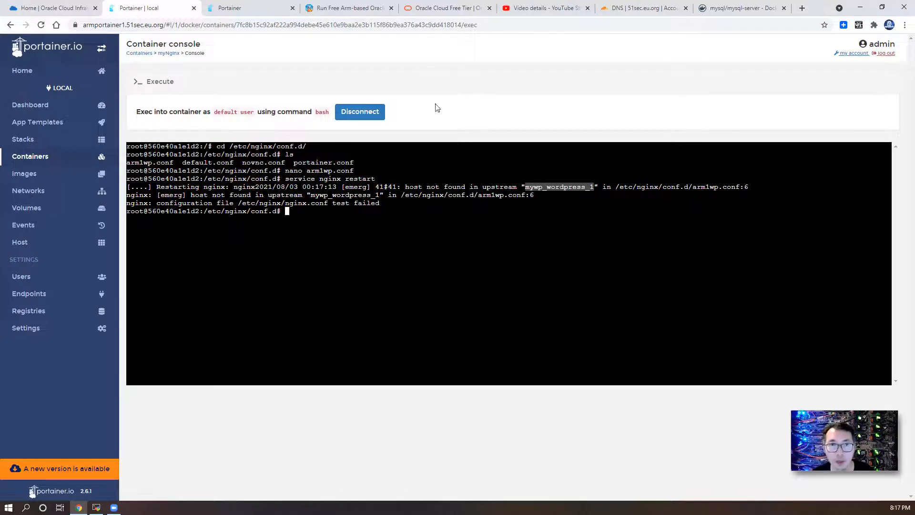
left_click(29, 156)
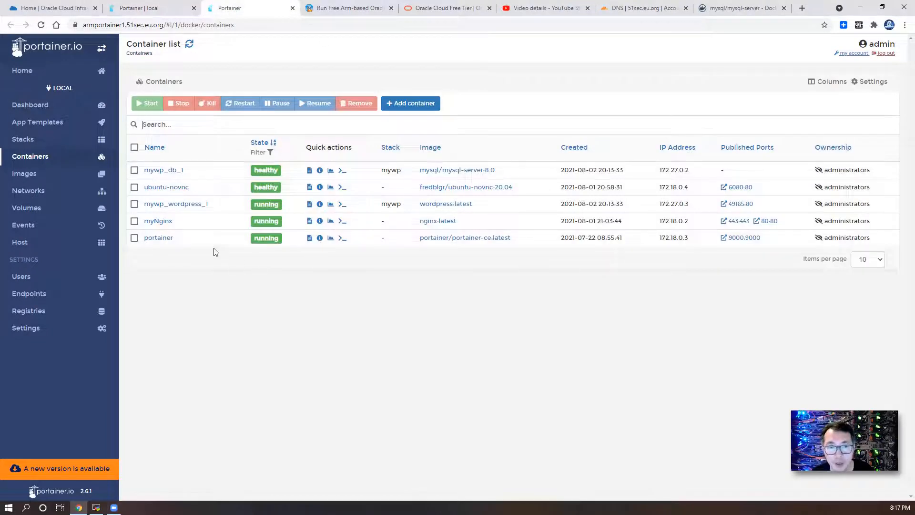
mouse_move(167, 186)
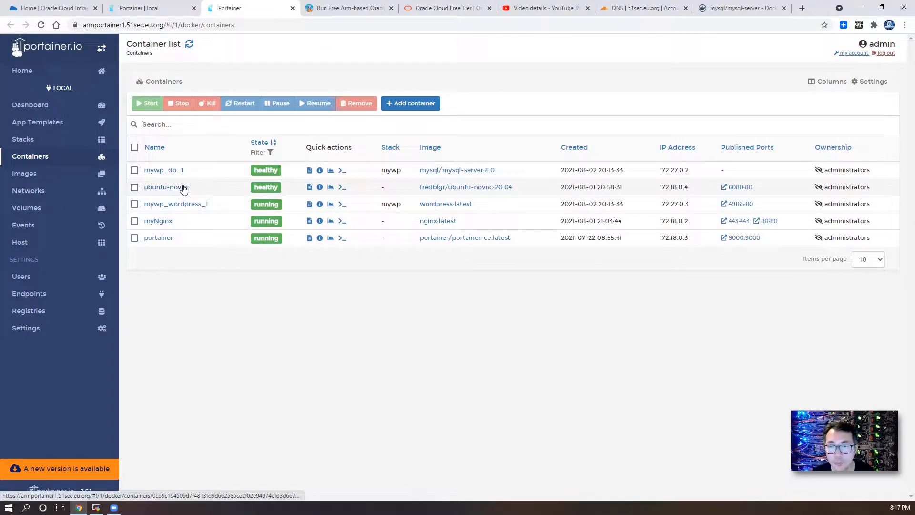
mouse_move(175, 169)
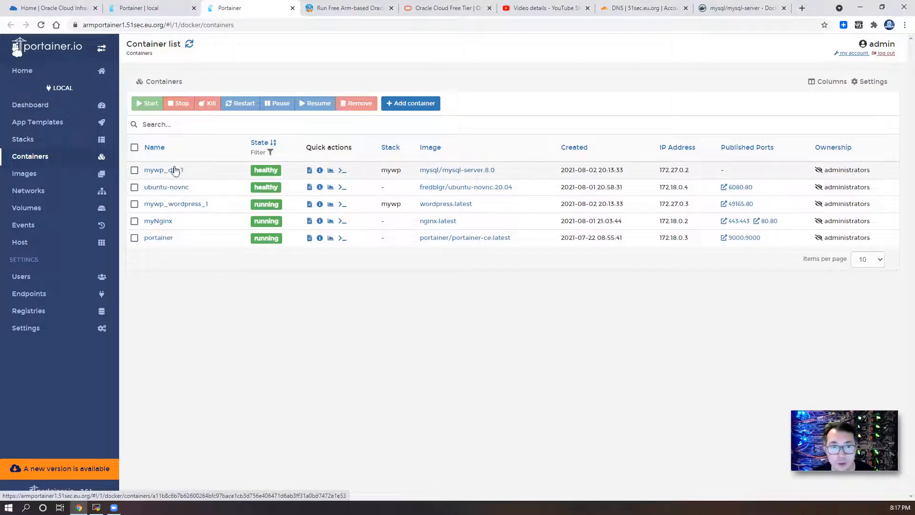
Join mywp_db_1 and mywp_wordpress_1 to the myBridge network from their Connected networks sections.
left_click(163, 170)
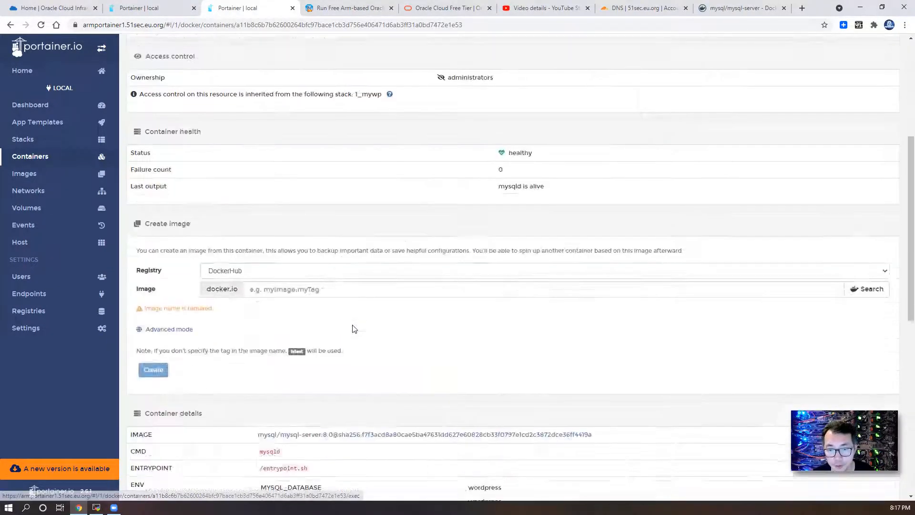
scroll("down", 3)
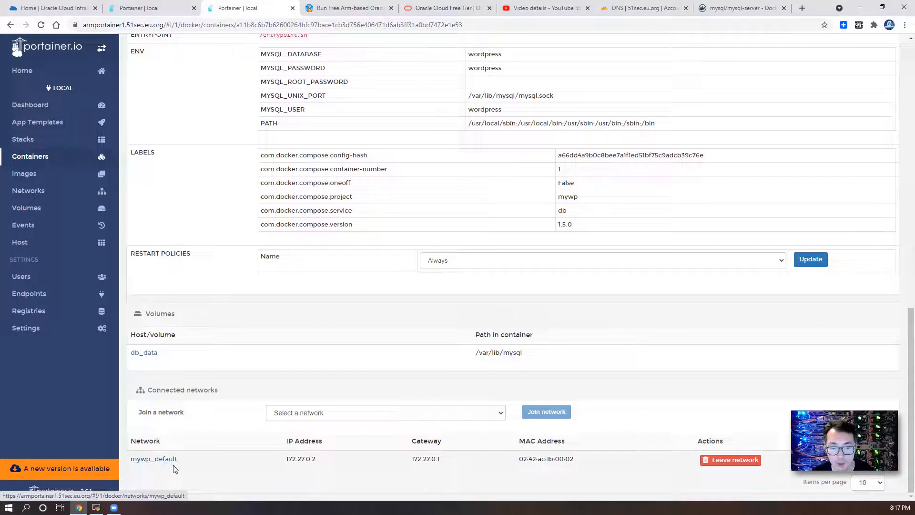
left_click(385, 412)
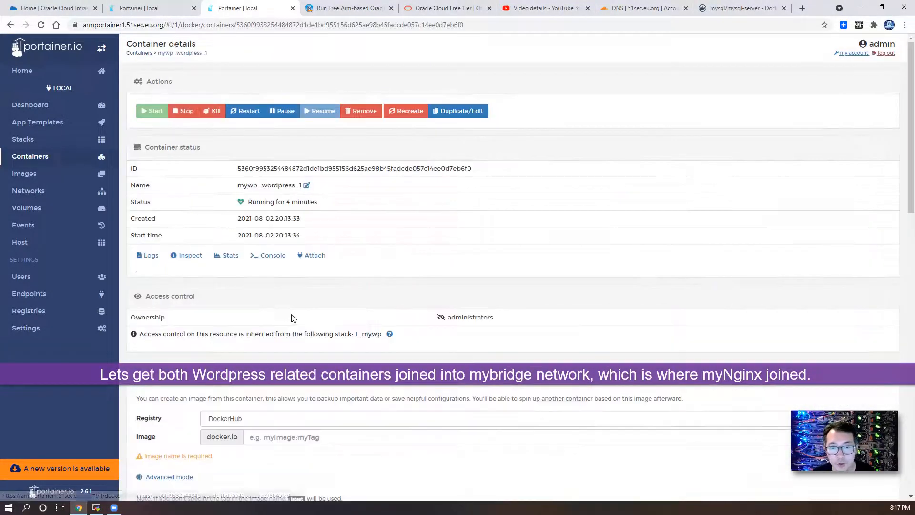
scroll("down", 3)
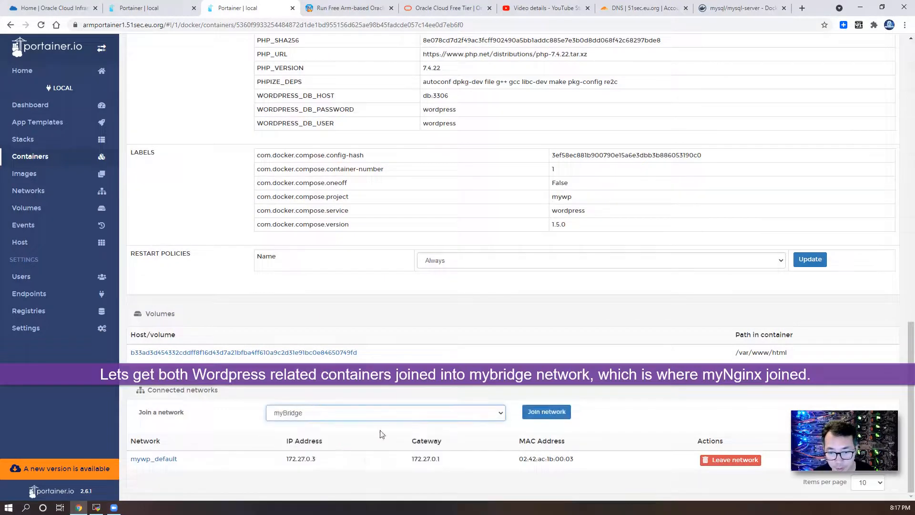
left_click(546, 411)
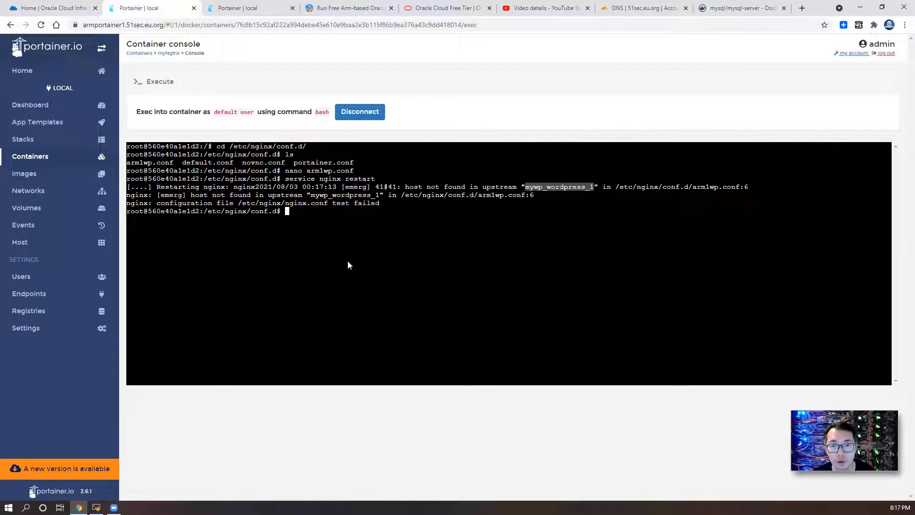
left_click(359, 112)
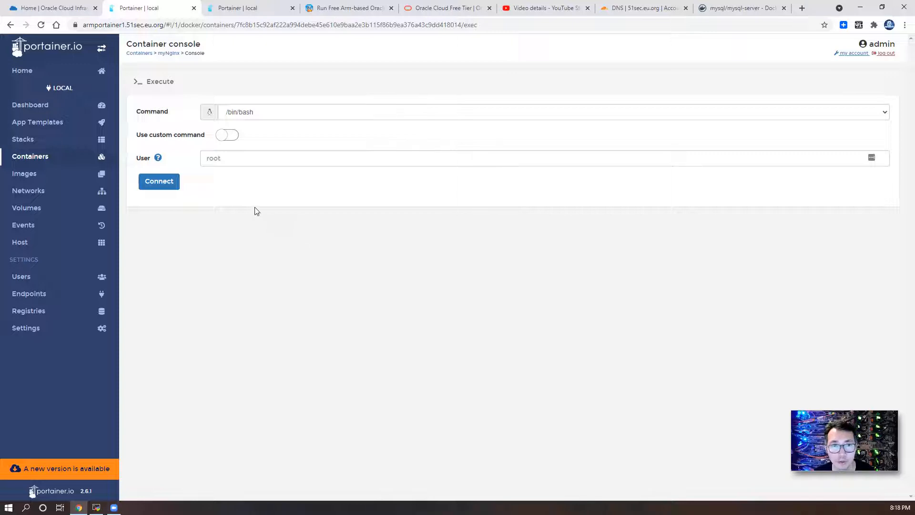
mouse_move(328, 217)
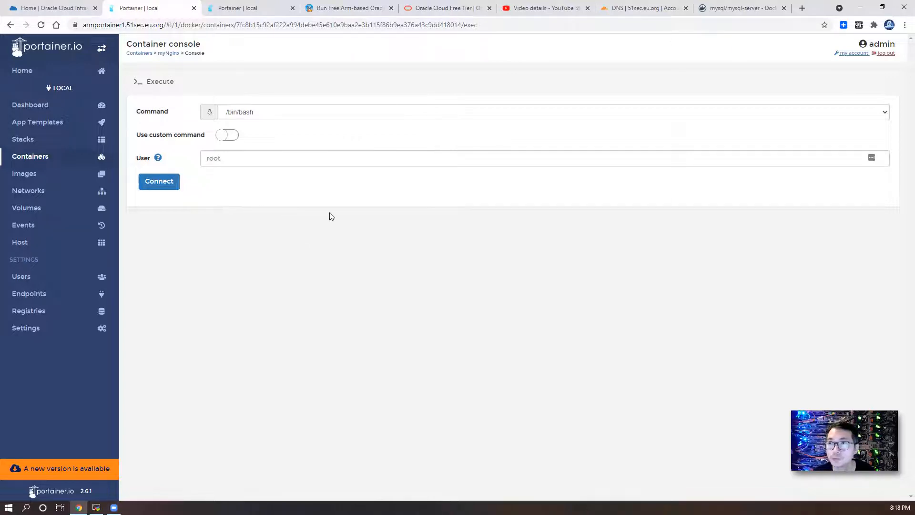
mouse_move(30, 156)
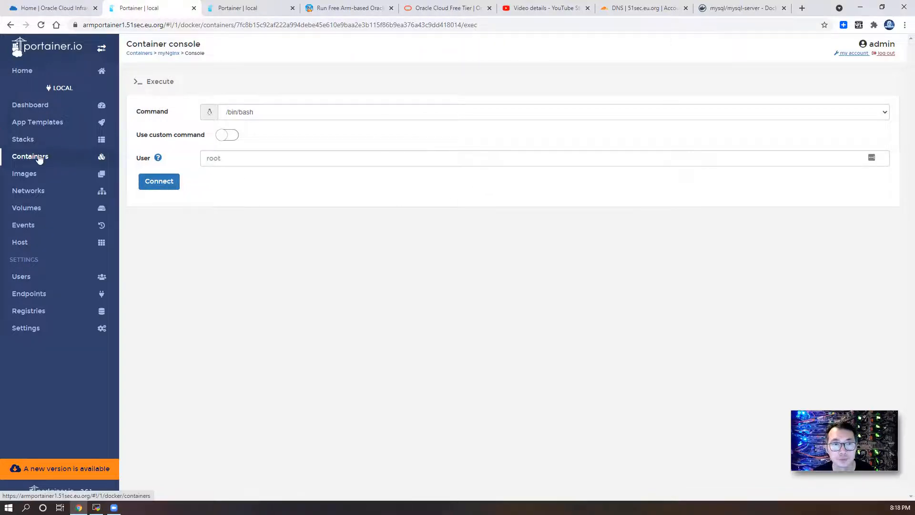
left_click(31, 156)
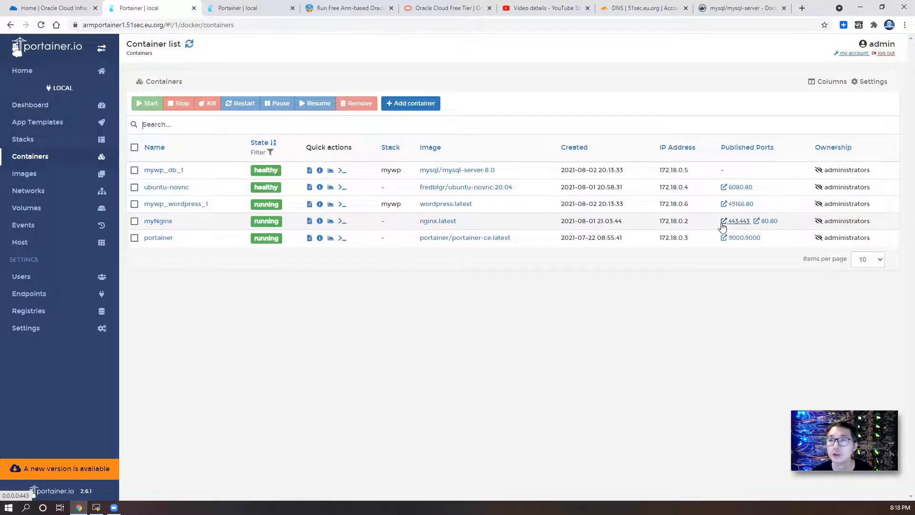
mouse_move(526, 71)
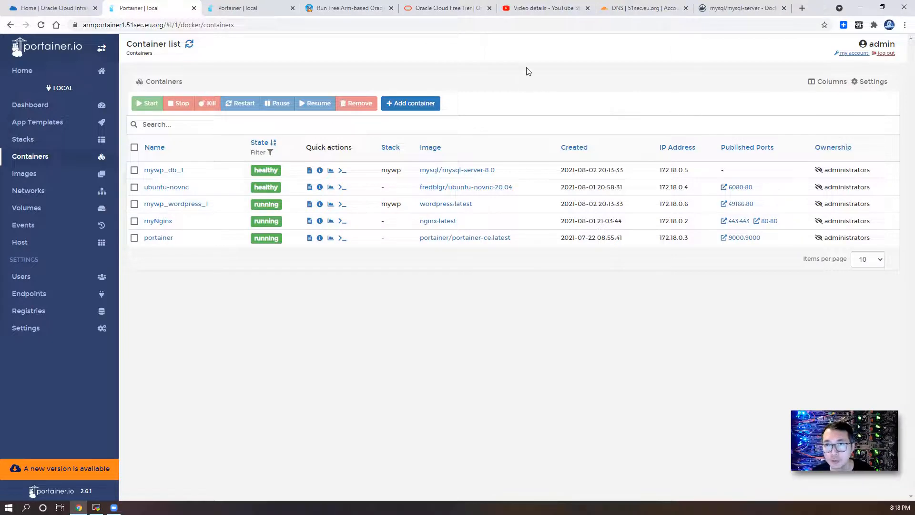
Focus the browser address bar to enter a new web address.
left_click(740, 8)
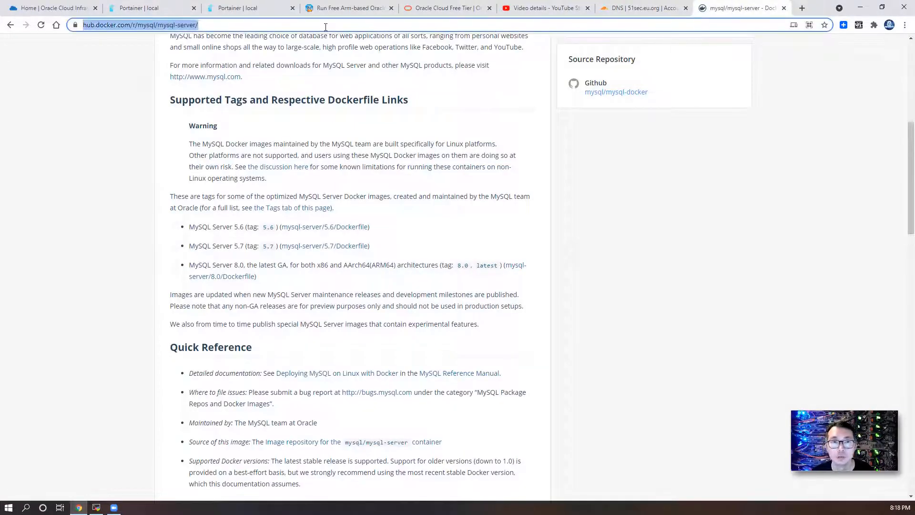
Visit arm1wp.51sec.eu.org, reaching the WordPress installation language page.
type("arm1")
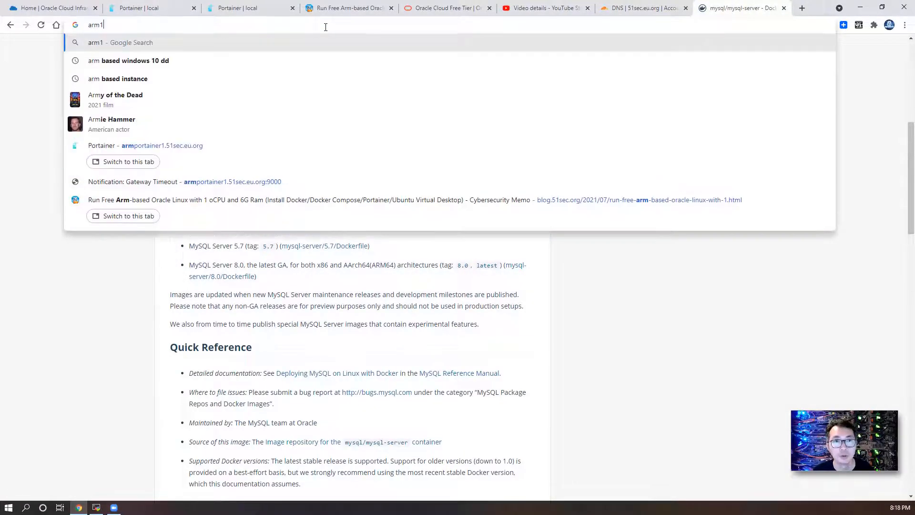
type("wp.")
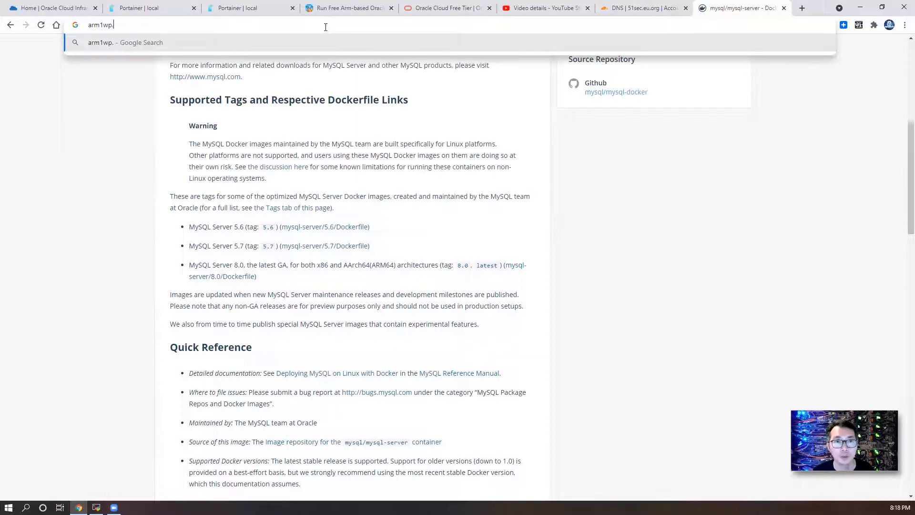
type("51sec.eu")
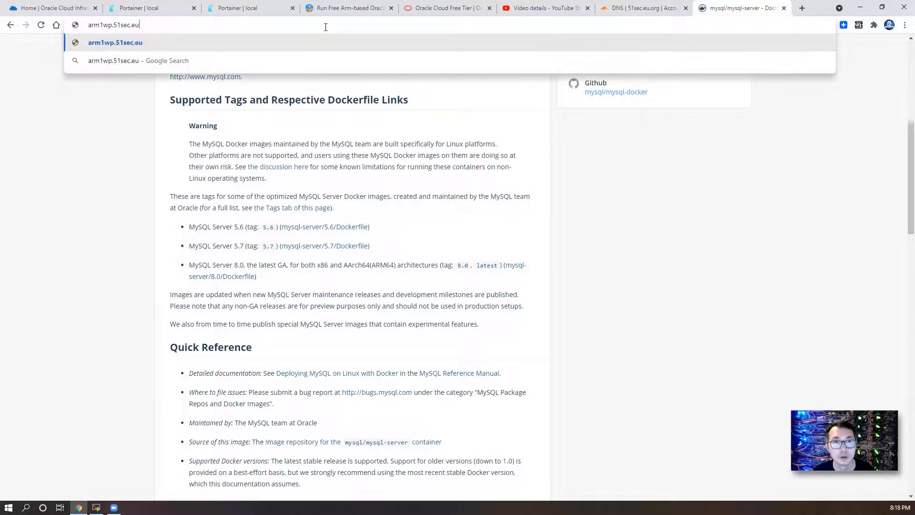
type(".org")
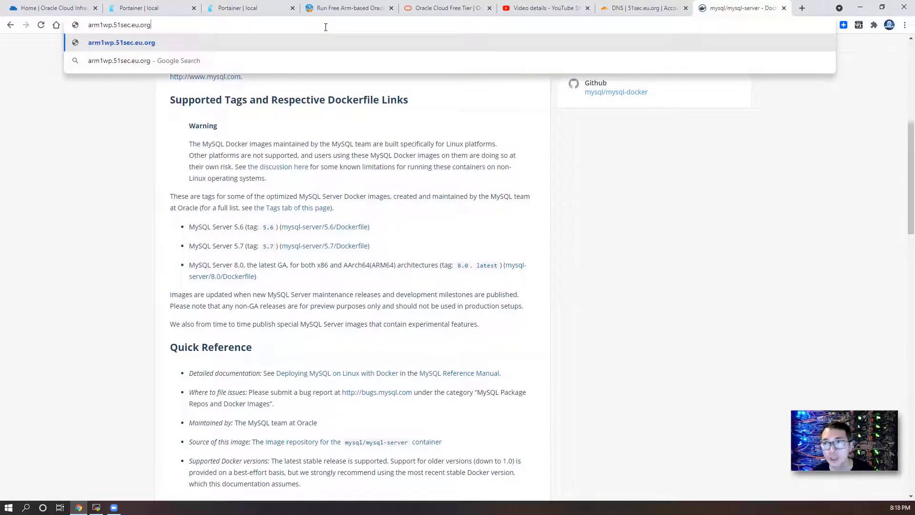
left_click(642, 8)
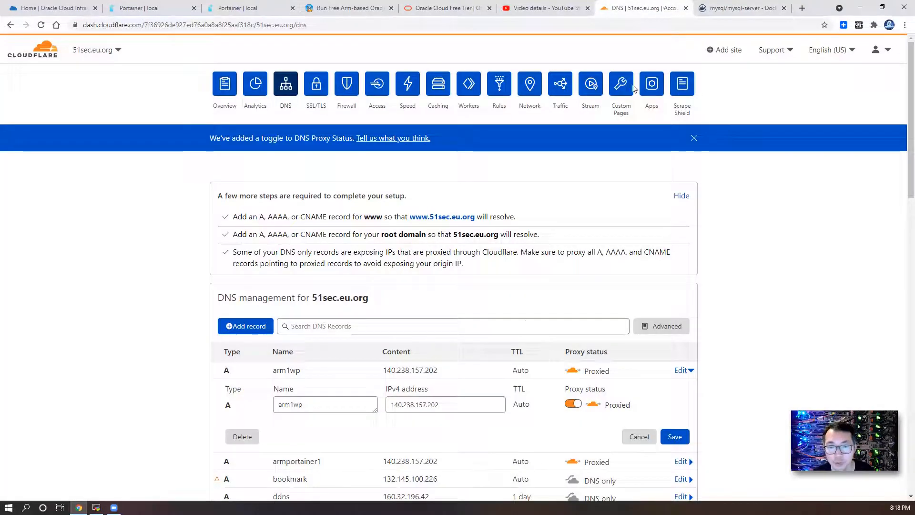
mouse_move(726, 67)
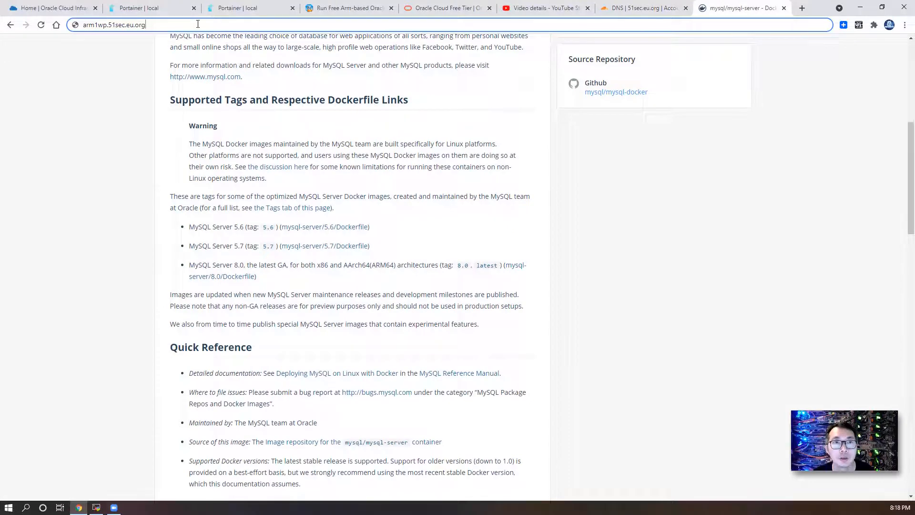
key("Return")
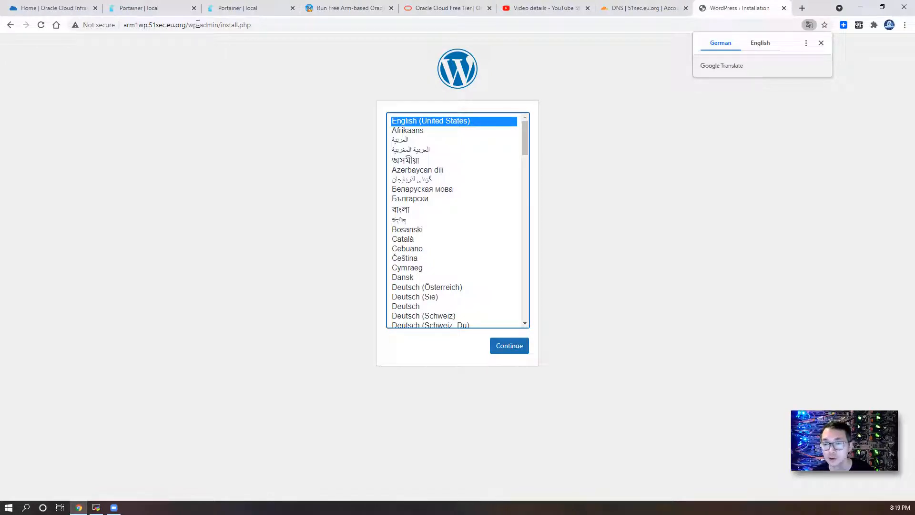
mouse_move(217, 45)
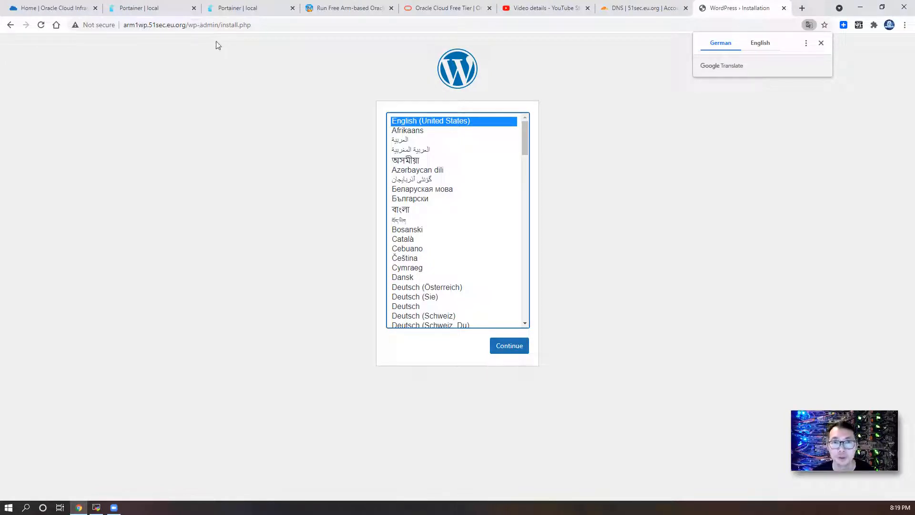
Continue in English and fill site title test1, username admin and a confirmed weak password.
left_click(509, 345)
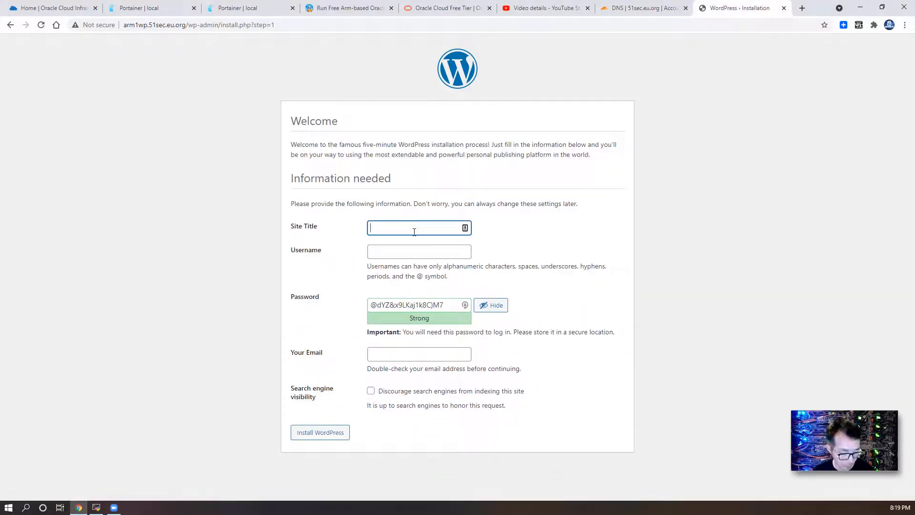
type("test1")
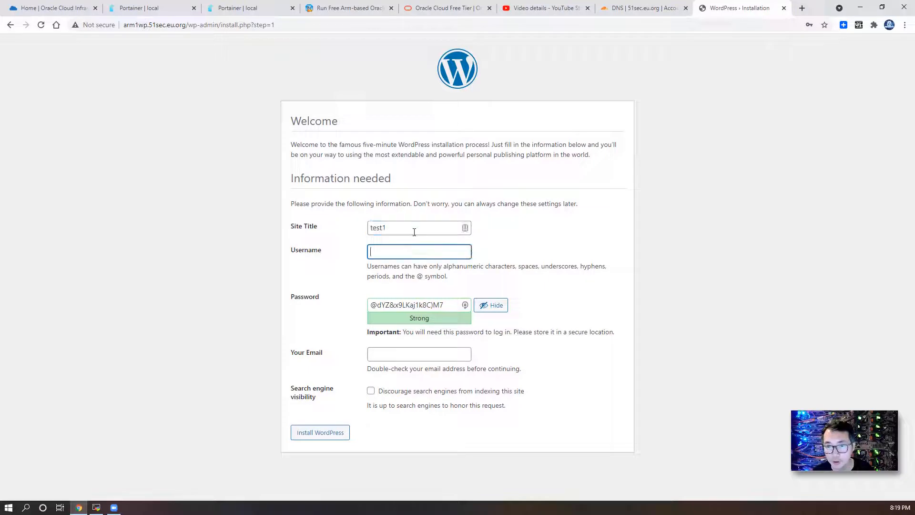
type("admin")
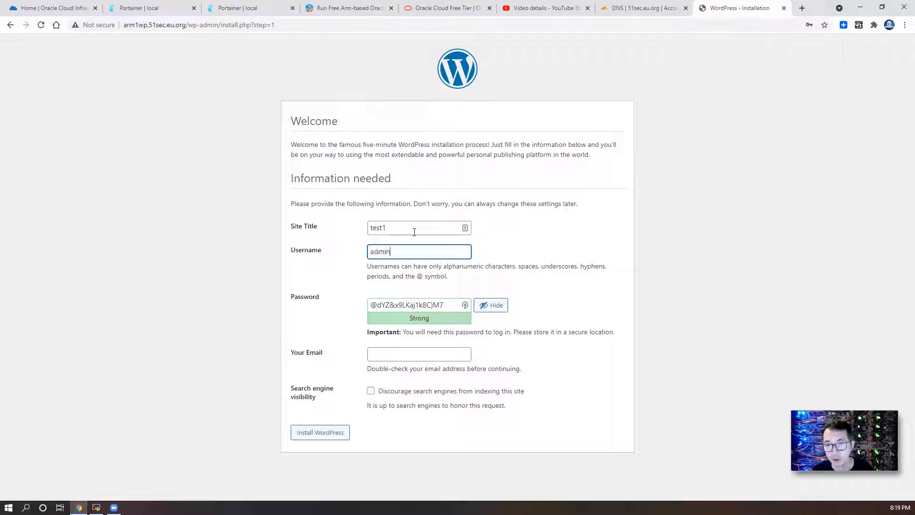
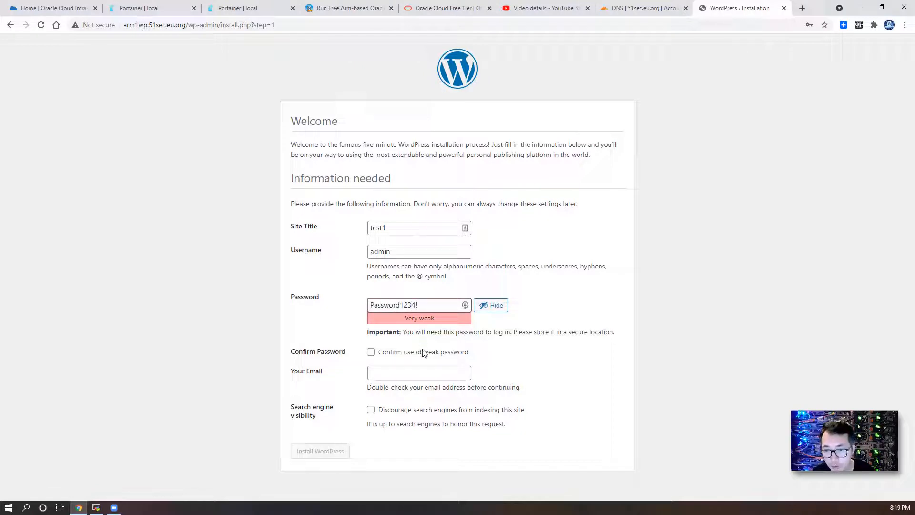
left_click(370, 351)
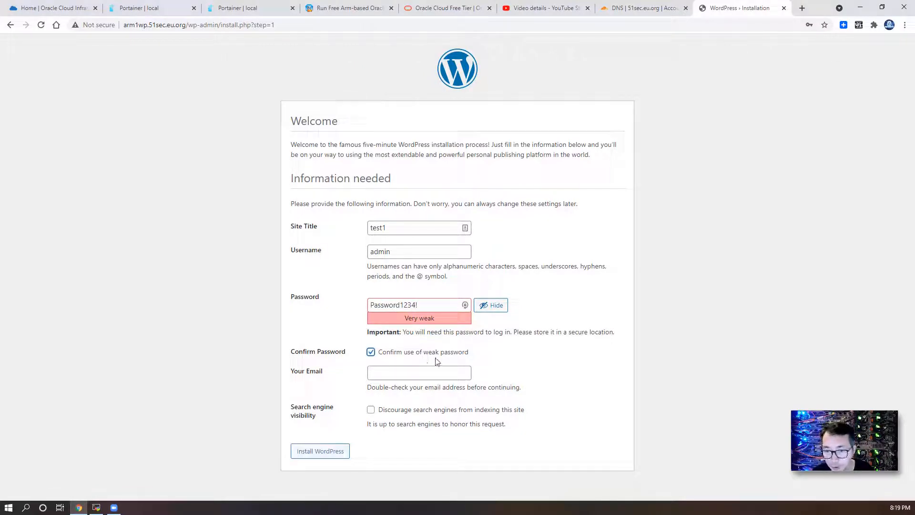
left_click(418, 372)
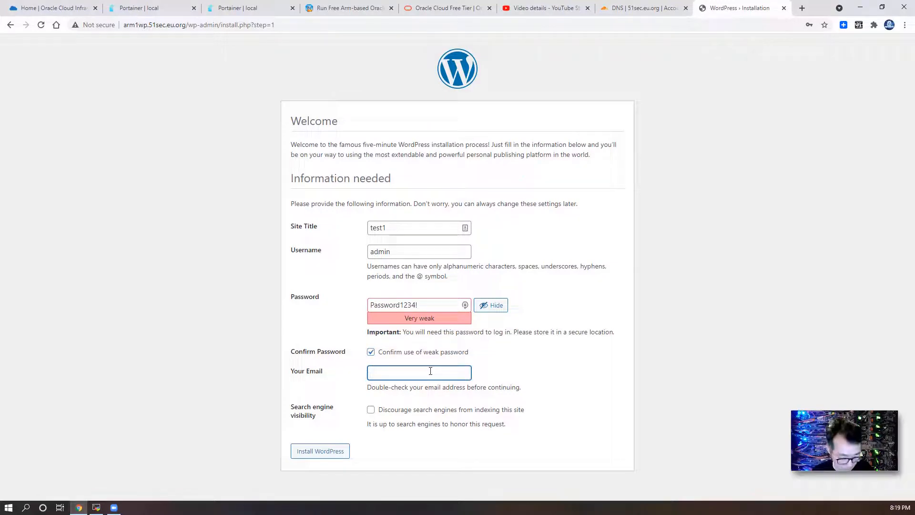
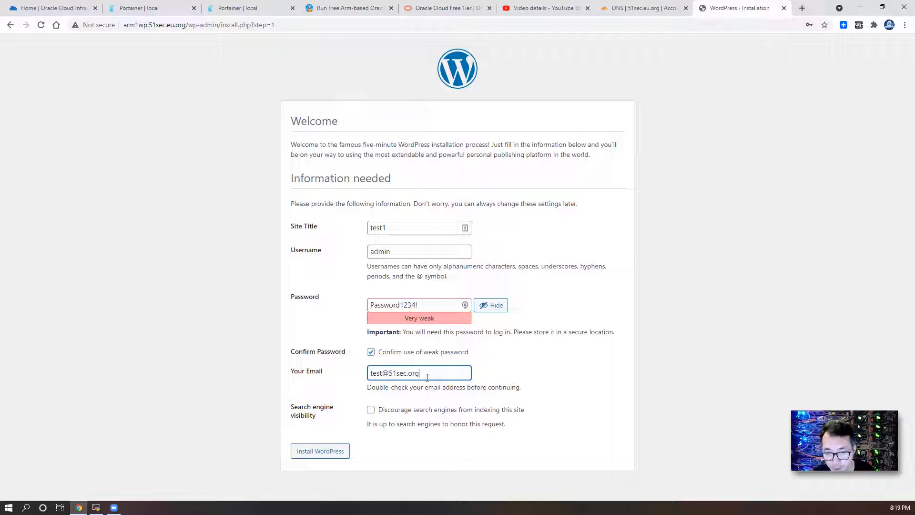
left_click(320, 451)
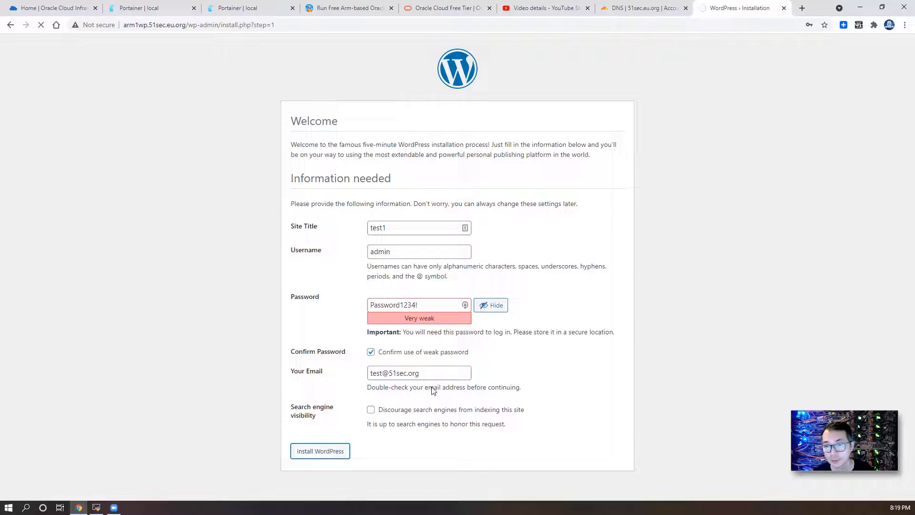
left_click(319, 450)
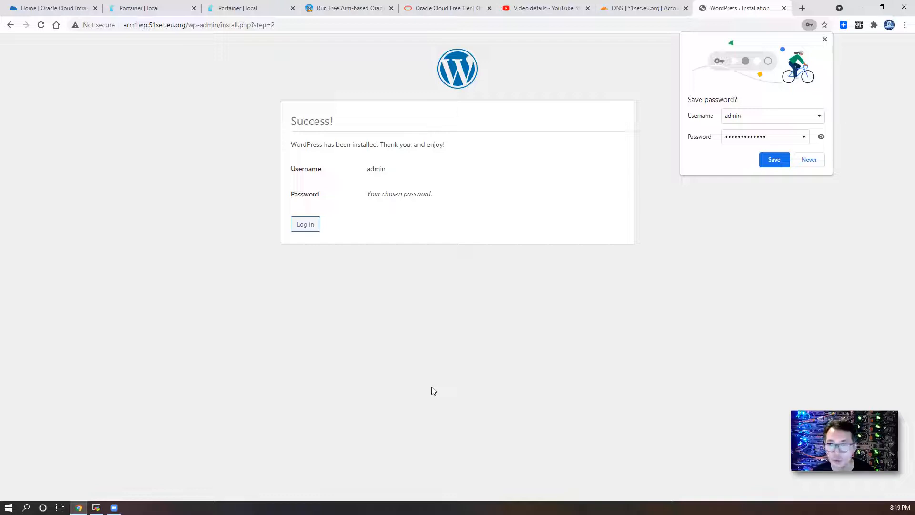
left_click(808, 159)
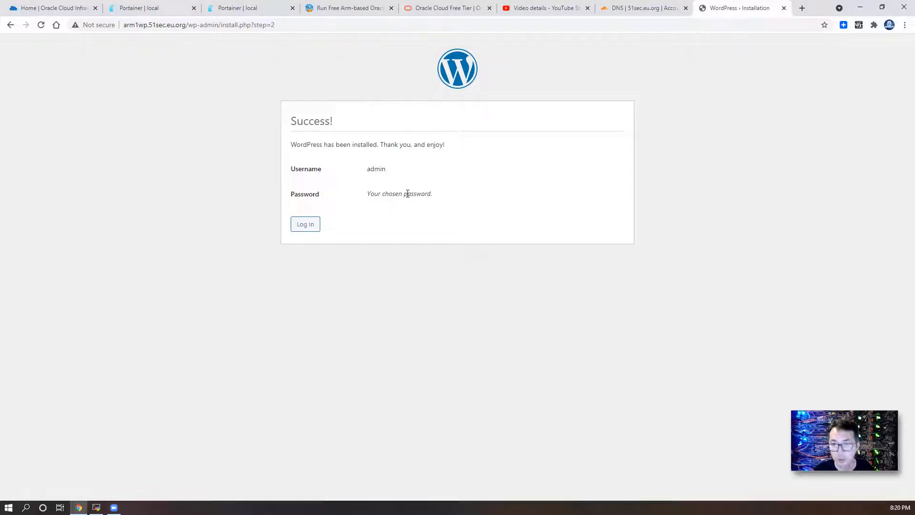
Log in as admin to reach the test1 WordPress dashboard.
left_click(304, 224)
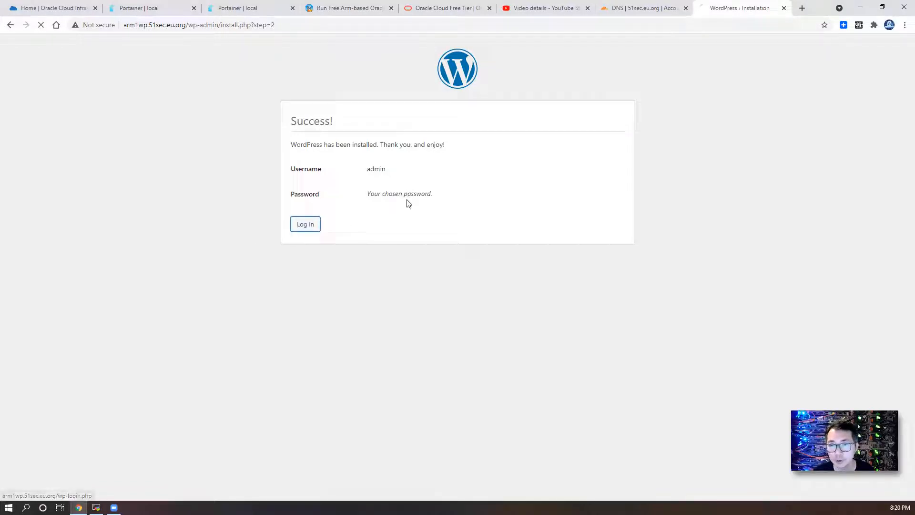
left_click(304, 224)
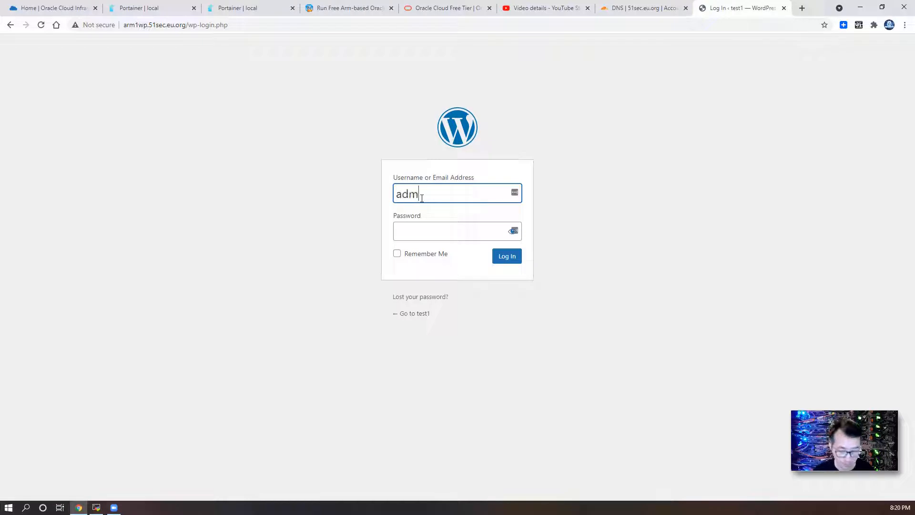
left_click(506, 255)
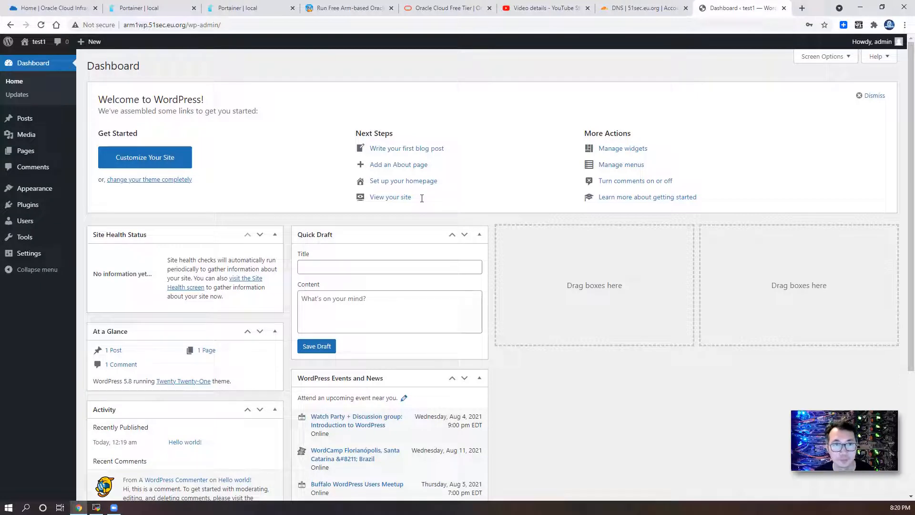
mouse_move(50, 56)
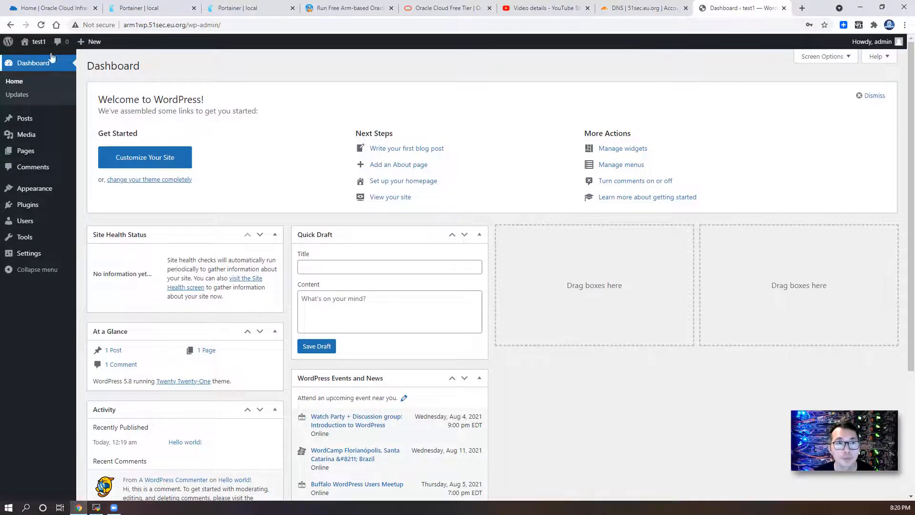